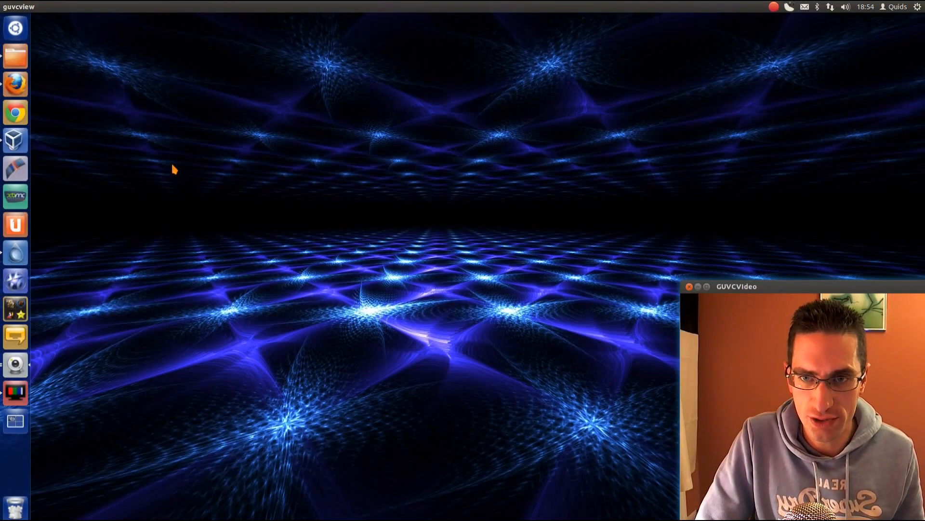
mouse_move(15, 140)
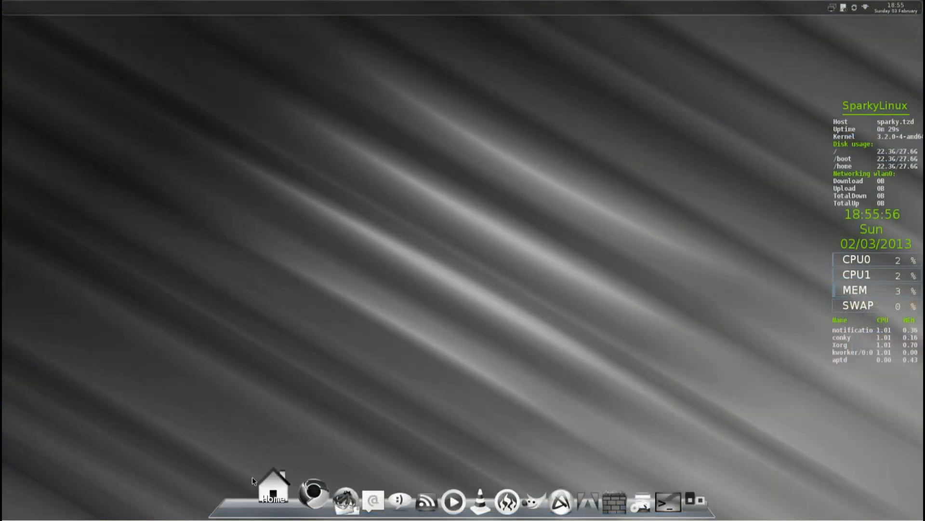
left_click(272, 485)
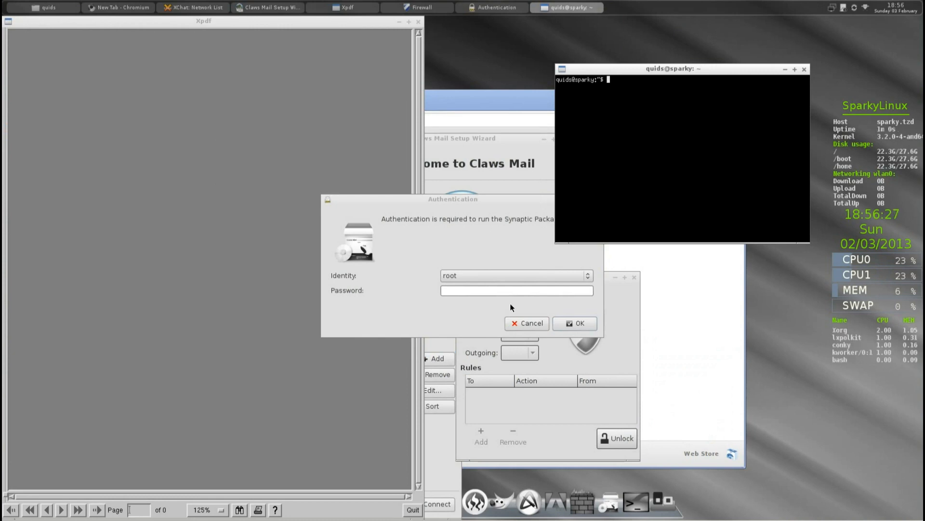
left_click(526, 323)
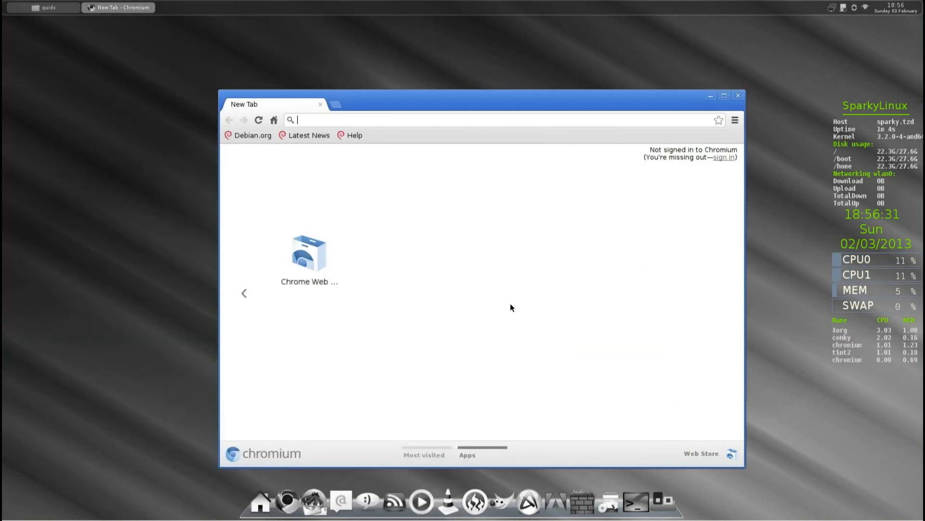
left_click(738, 95)
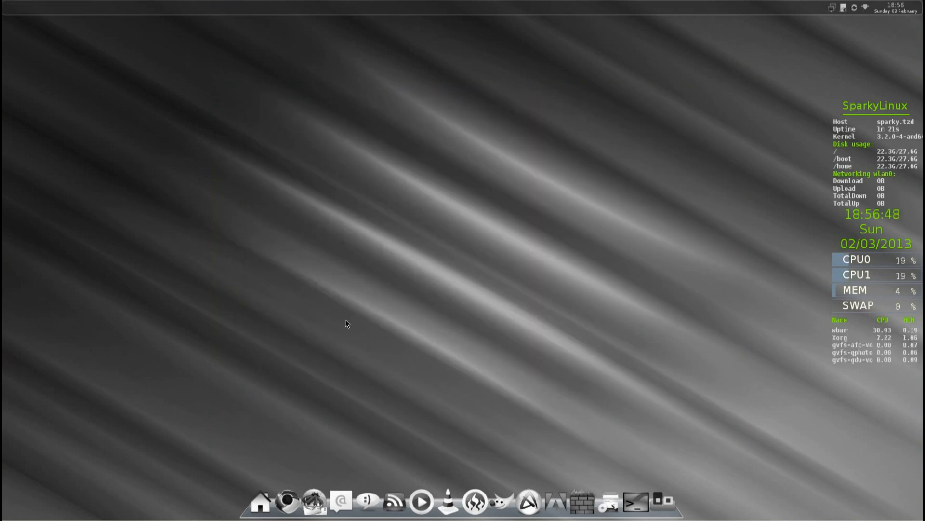
mouse_move(550, 264)
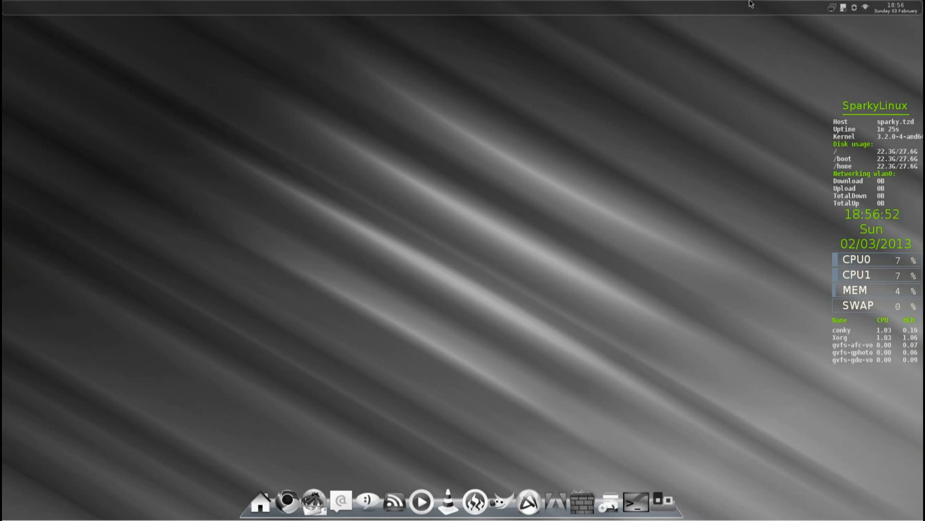
mouse_move(834, 7)
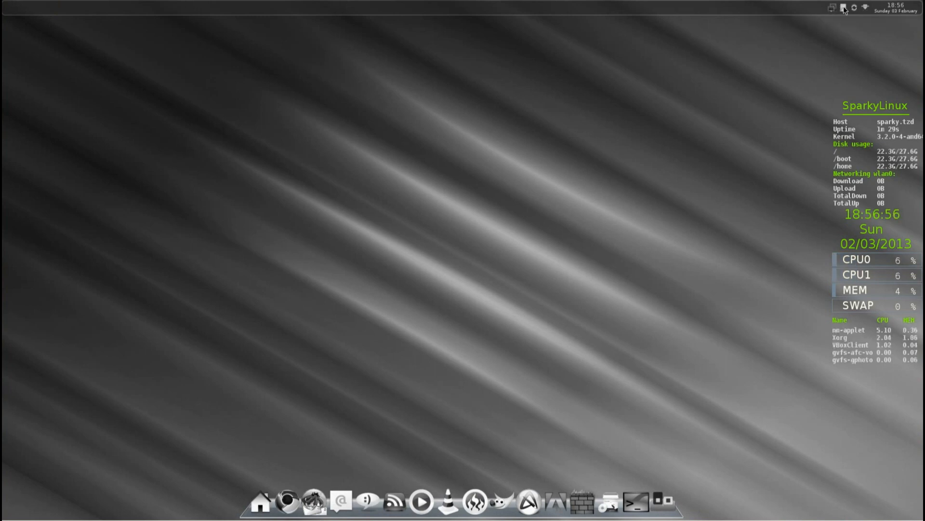
left_click(865, 7)
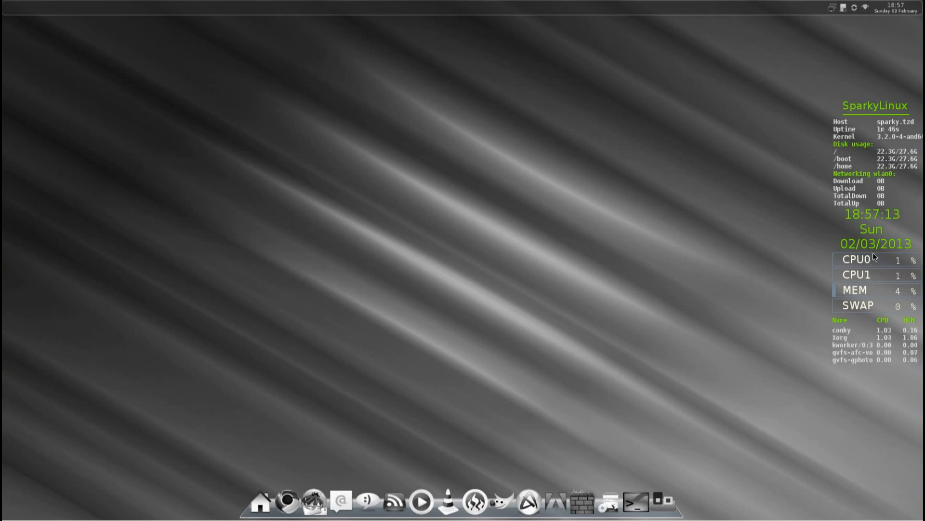
mouse_move(323, 426)
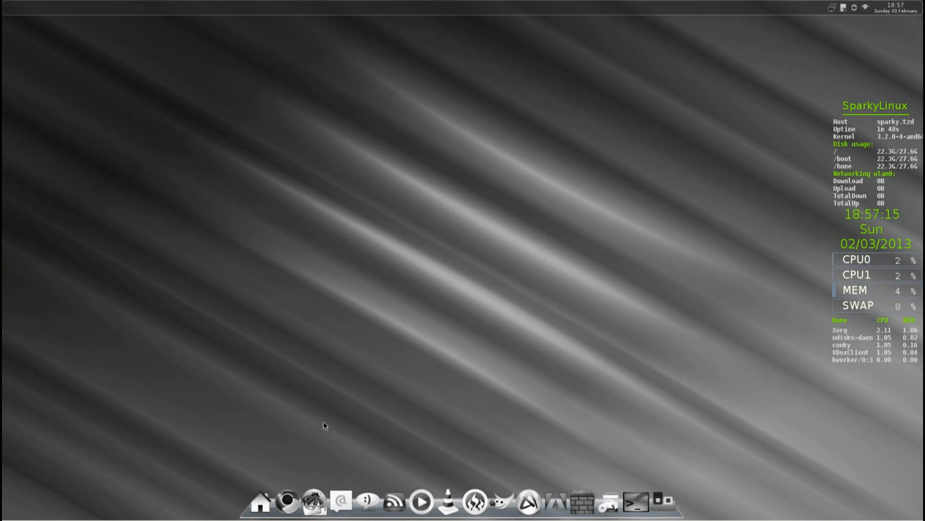
- Right-click the desktop to show the Openbox root menu with applications, settings and weather
right_click(323, 425)
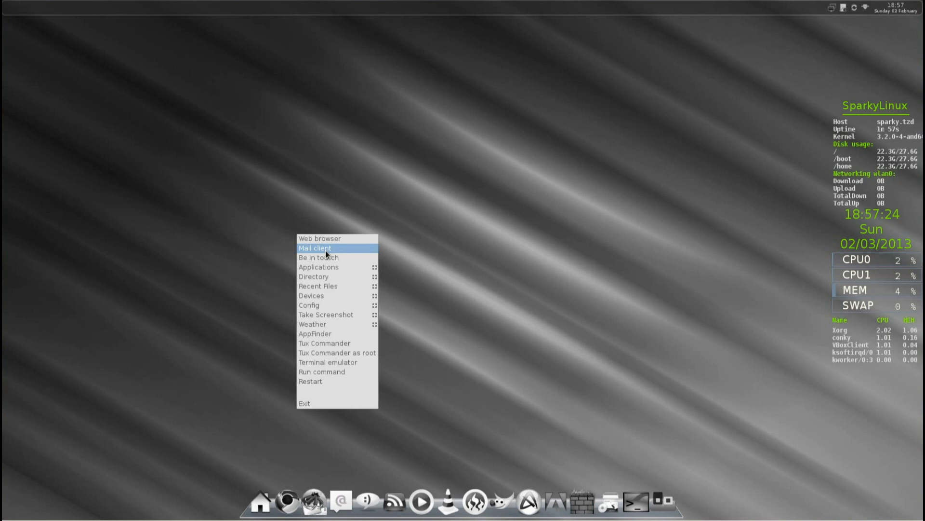
mouse_move(335, 269)
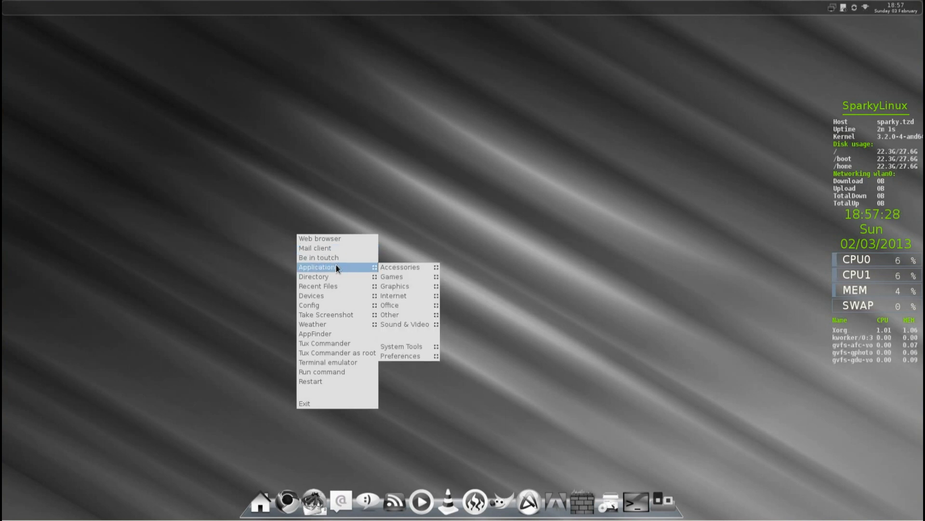
mouse_move(400, 267)
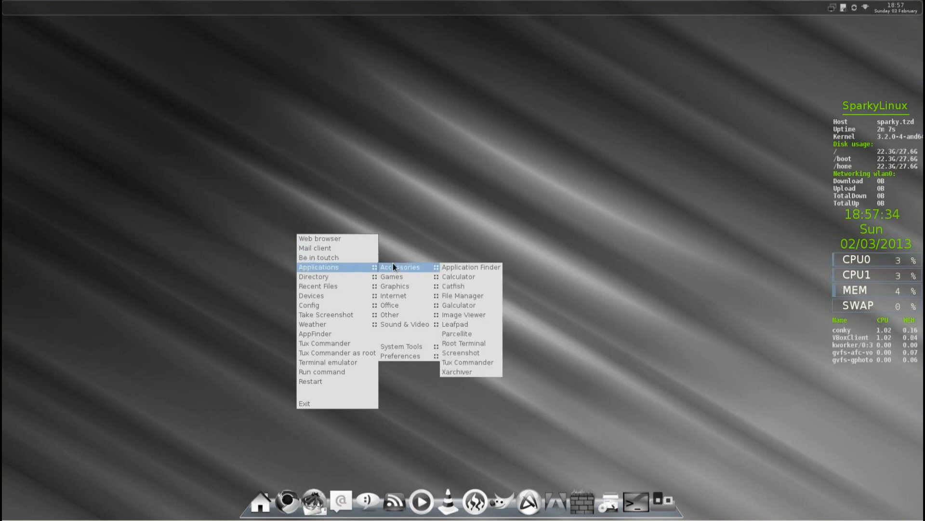
mouse_move(314, 277)
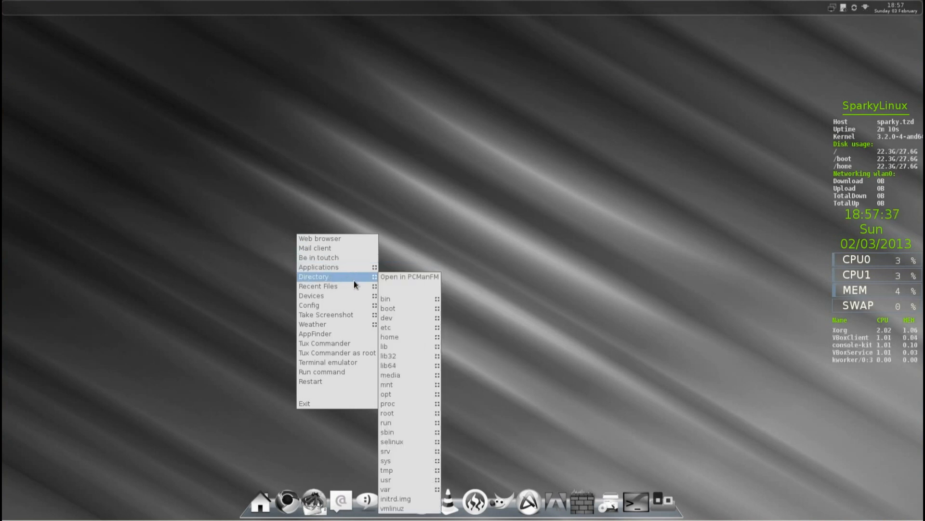
mouse_move(386, 318)
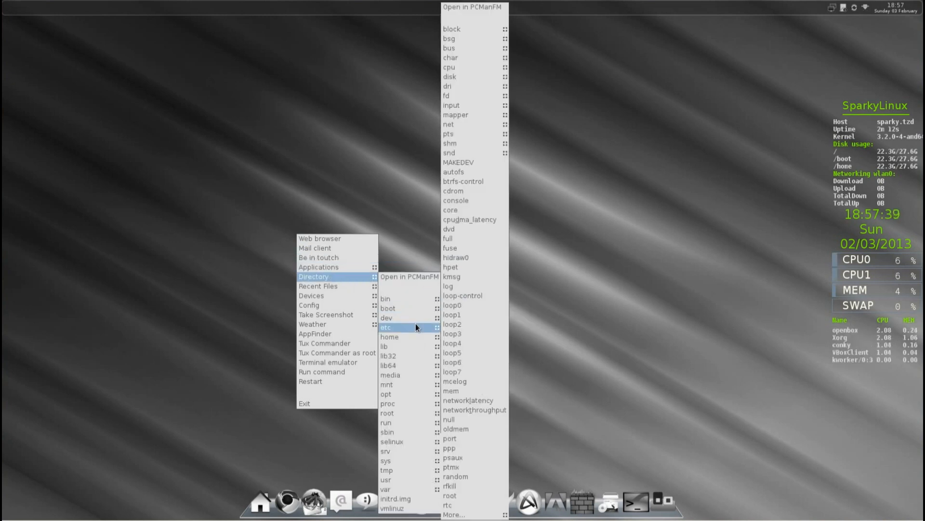
mouse_move(318, 286)
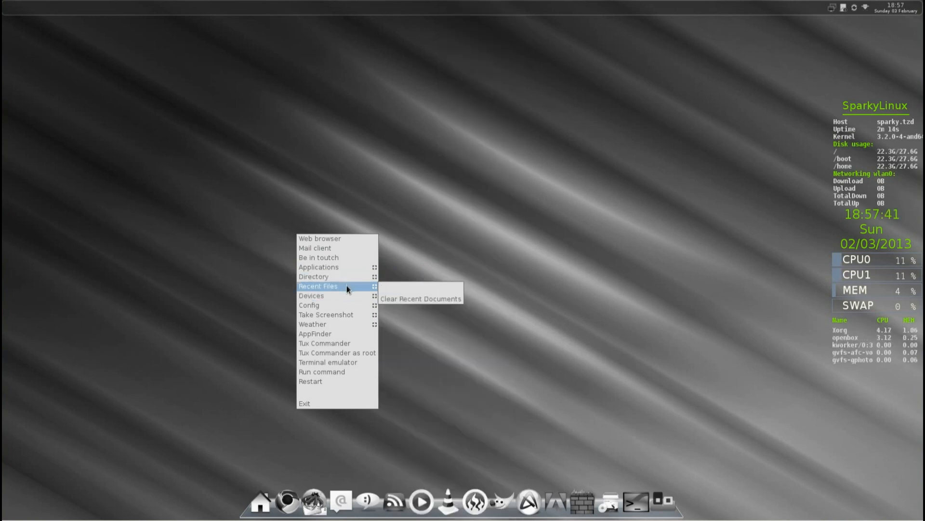
mouse_move(309, 305)
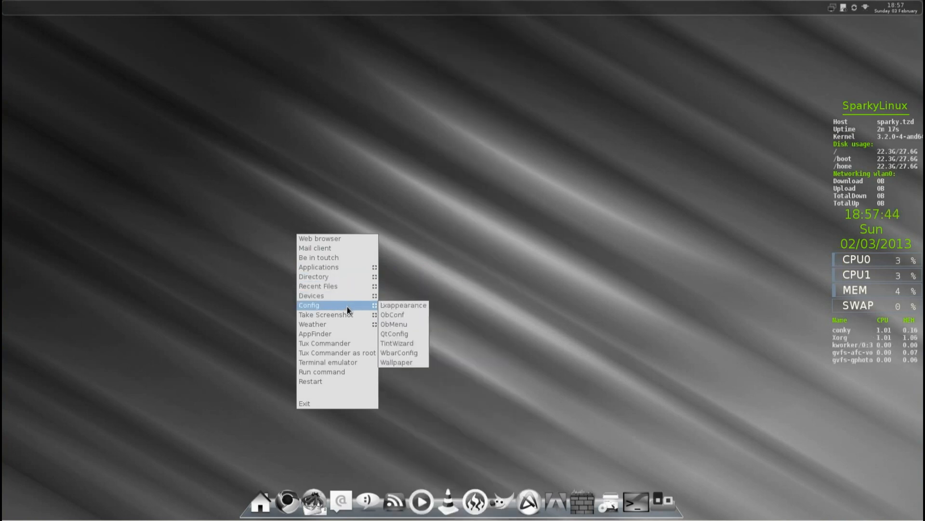
mouse_move(325, 314)
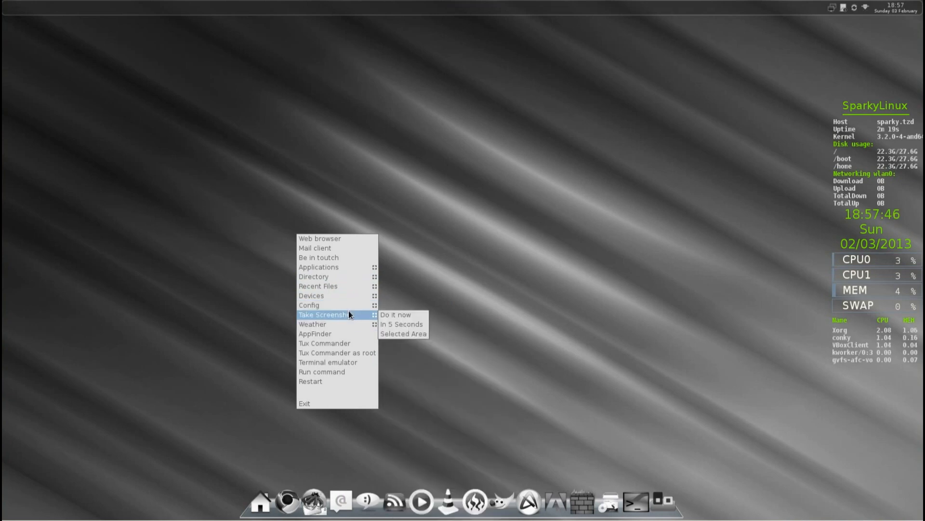
mouse_move(312, 324)
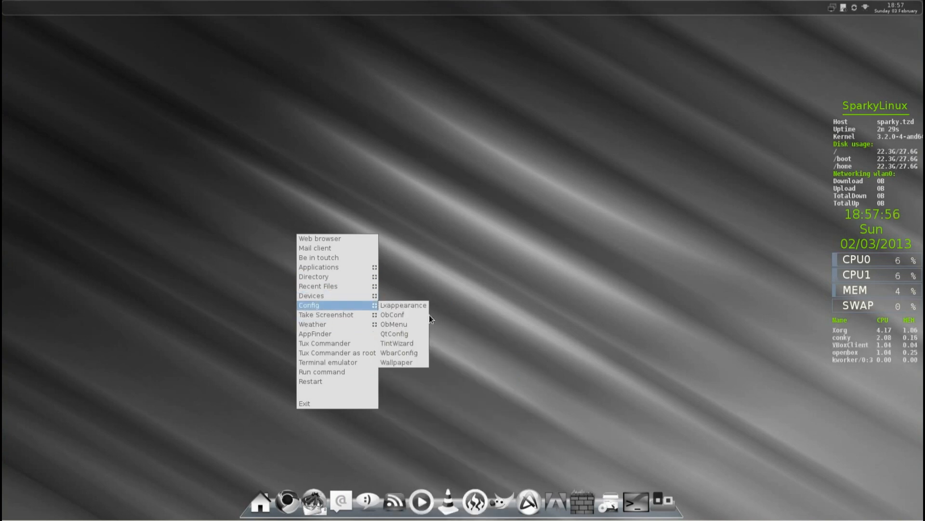
mouse_move(399, 352)
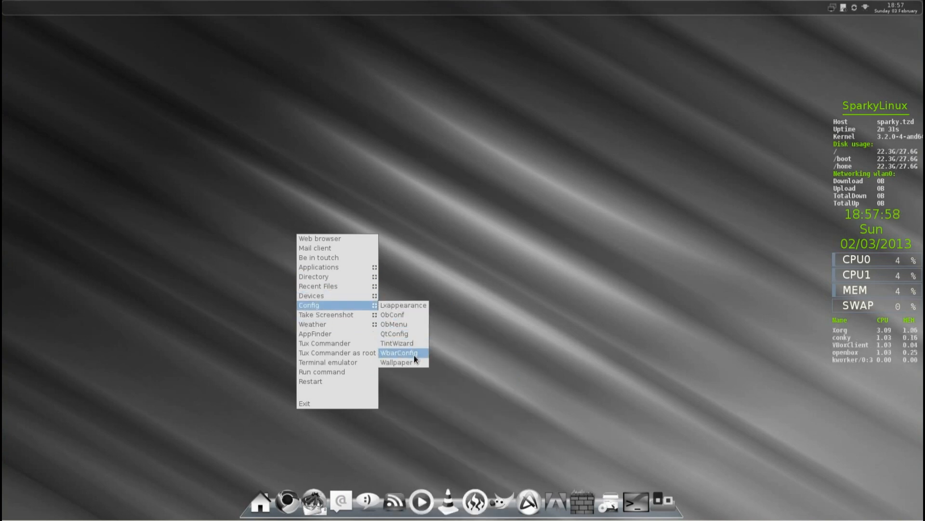
mouse_move(313, 324)
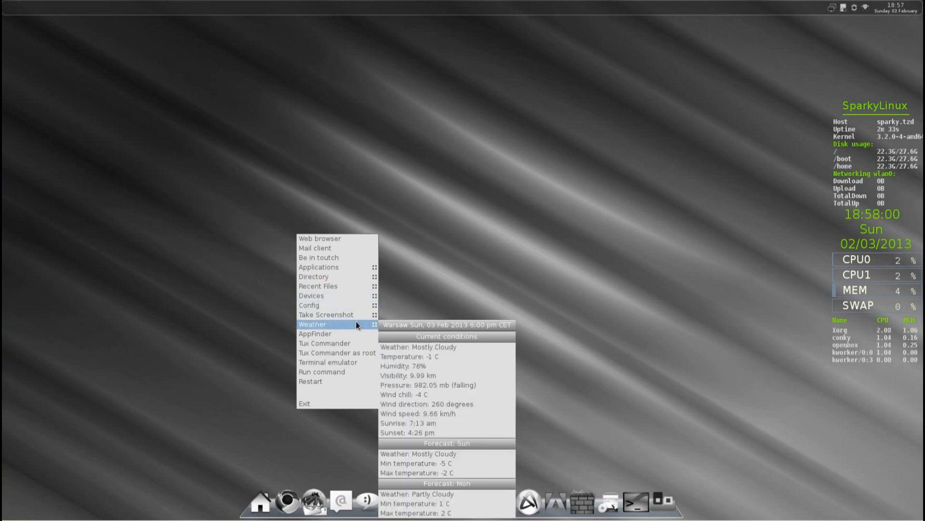
mouse_move(349, 334)
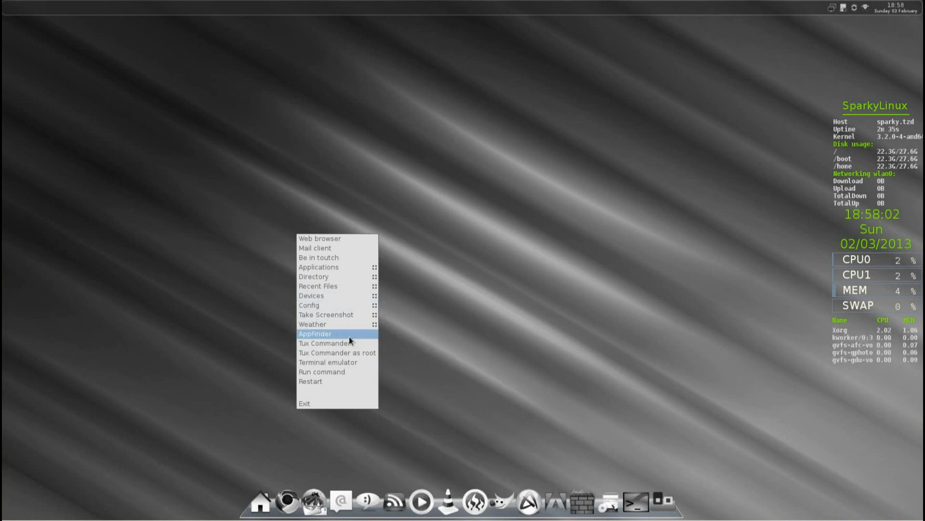
mouse_move(357, 352)
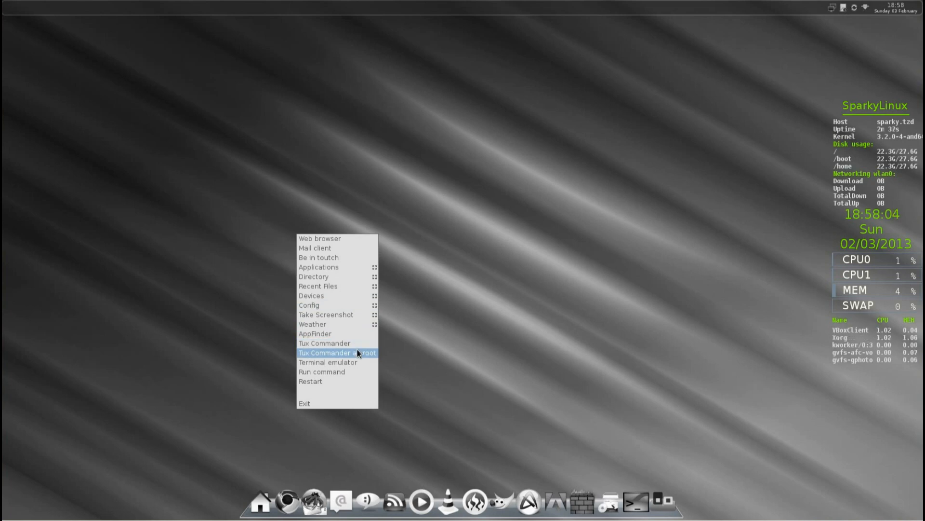
mouse_move(350, 344)
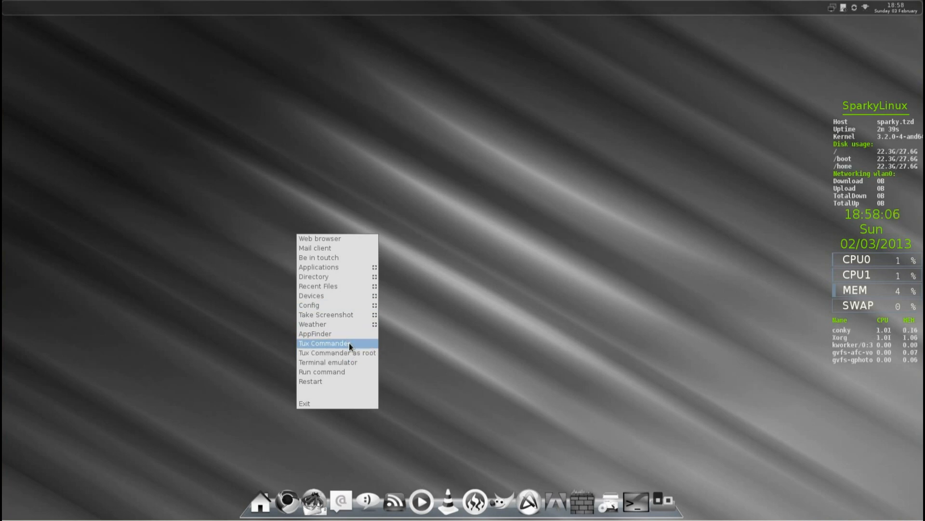
- Launch Application Finder, filter it by 'file', and double-click a file manager result
left_click(315, 334)
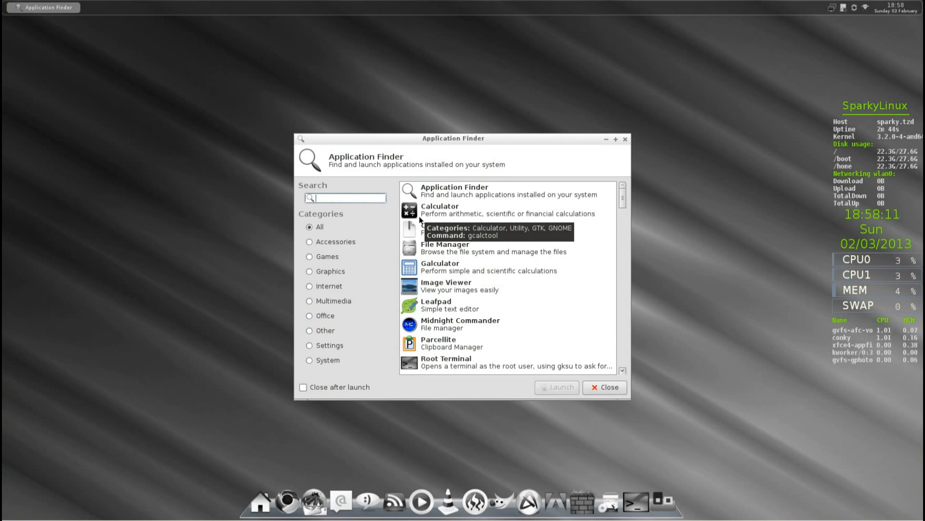
type("pc")
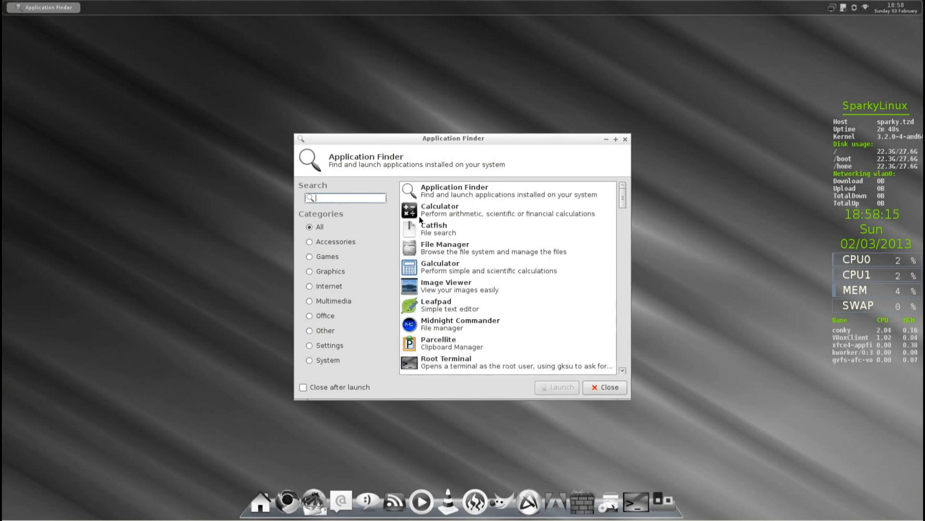
type("f")
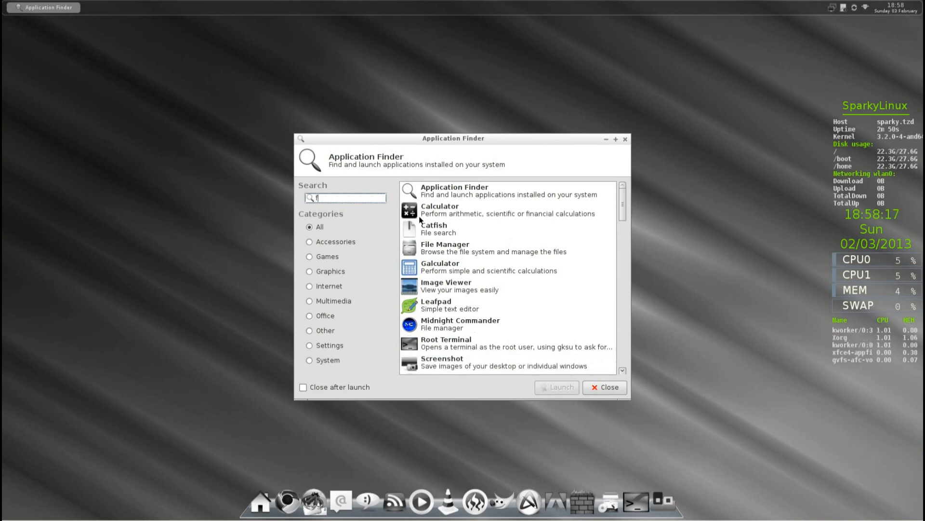
type("ile")
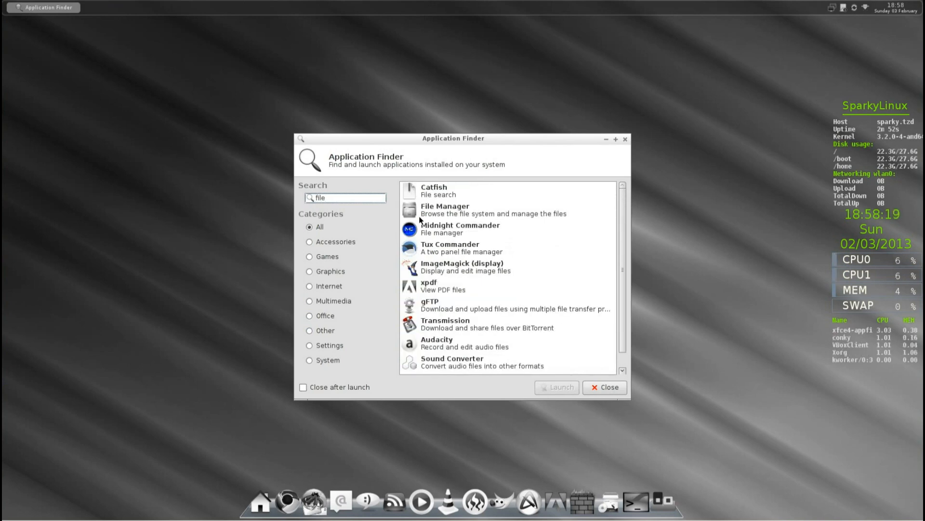
double_click(445, 210)
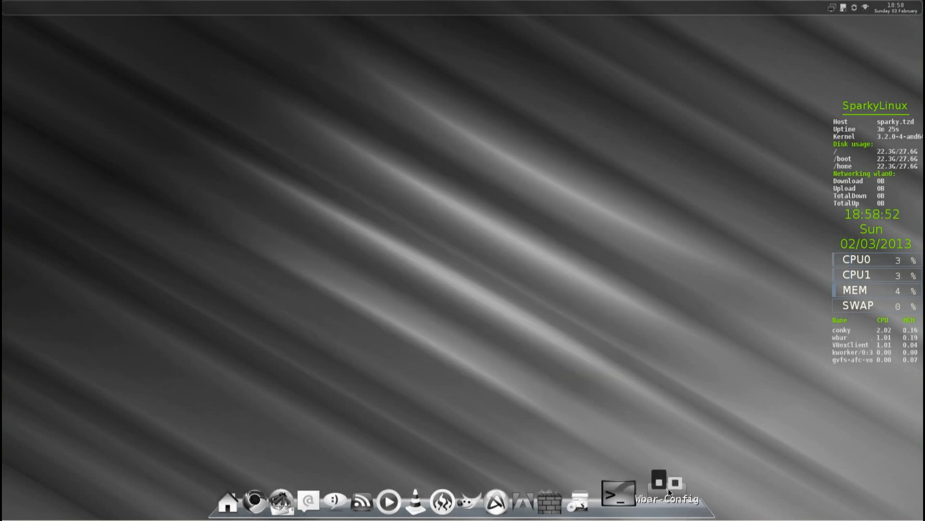
- Add a dock launcher titled 'Midori' with command 'midori', then dismiss the empty-fields warning
left_click(666, 478)
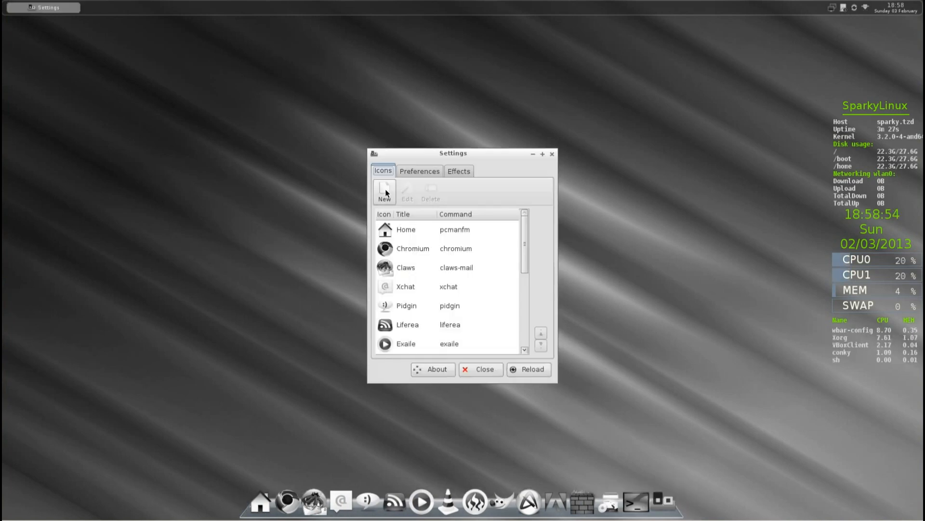
left_click(384, 192)
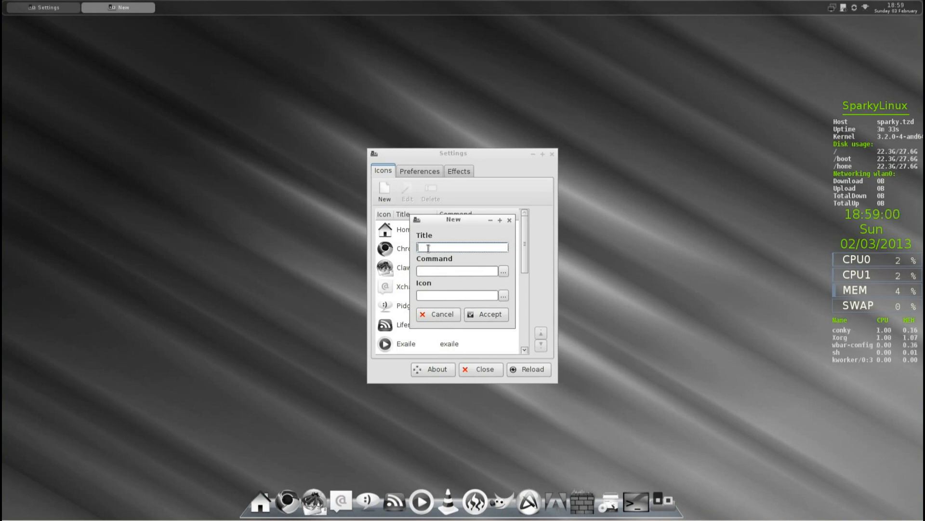
type("Midori")
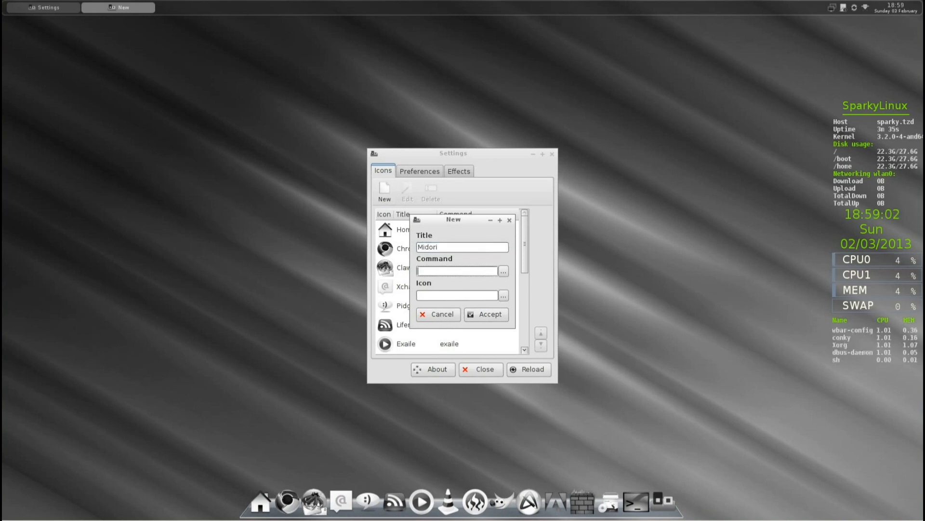
type("mido")
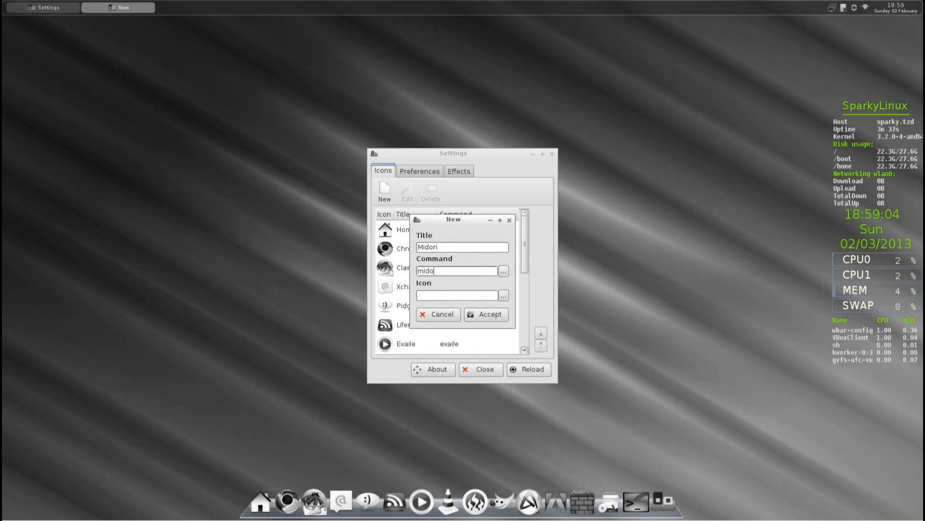
type("ri")
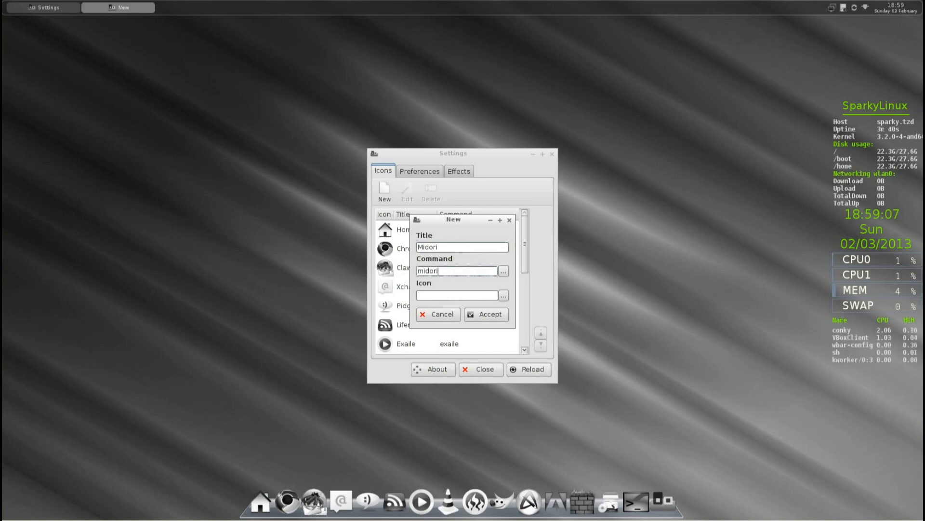
left_click(485, 314)
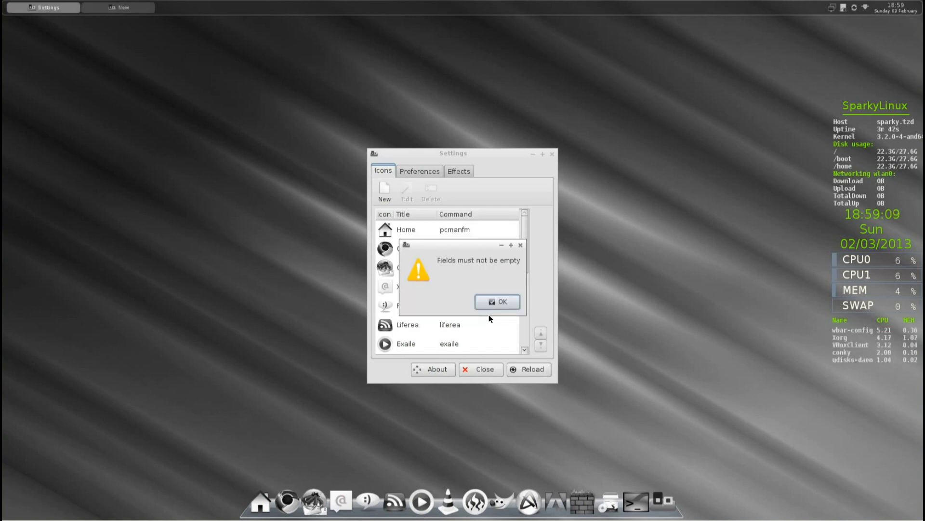
left_click(497, 302)
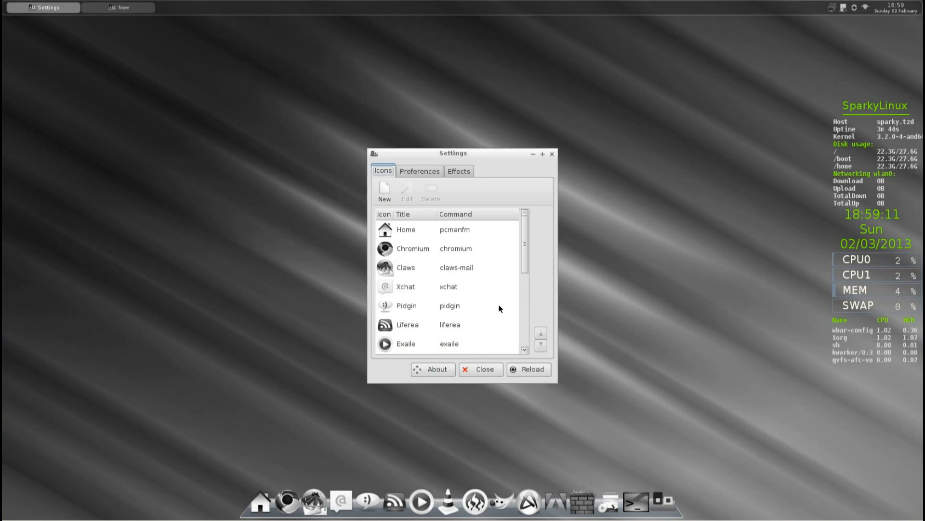
mouse_move(505, 337)
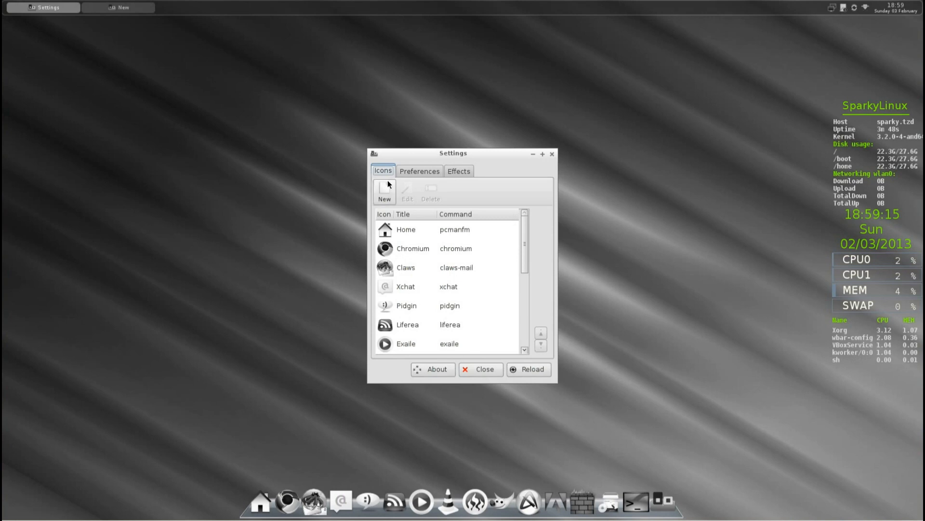
- View the wbar-config Preferences options, then close the dock settings window
left_click(419, 171)
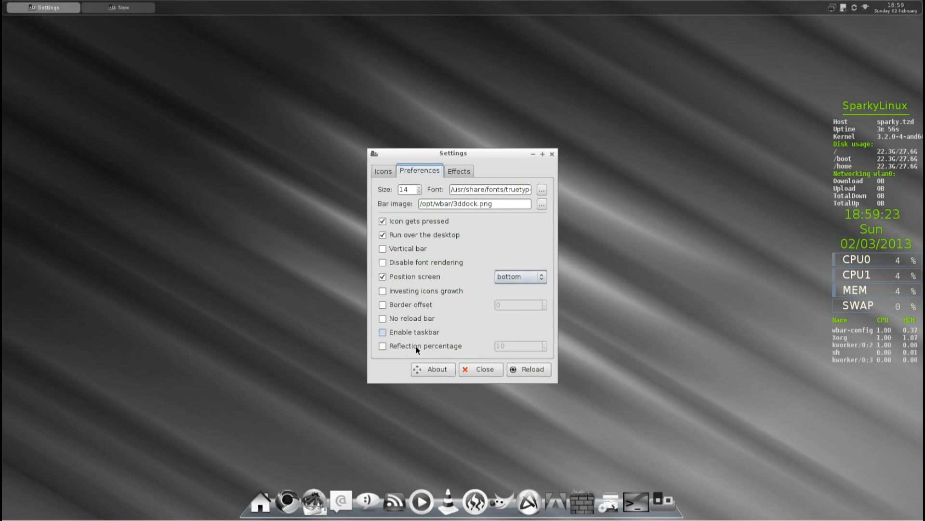
left_click(459, 171)
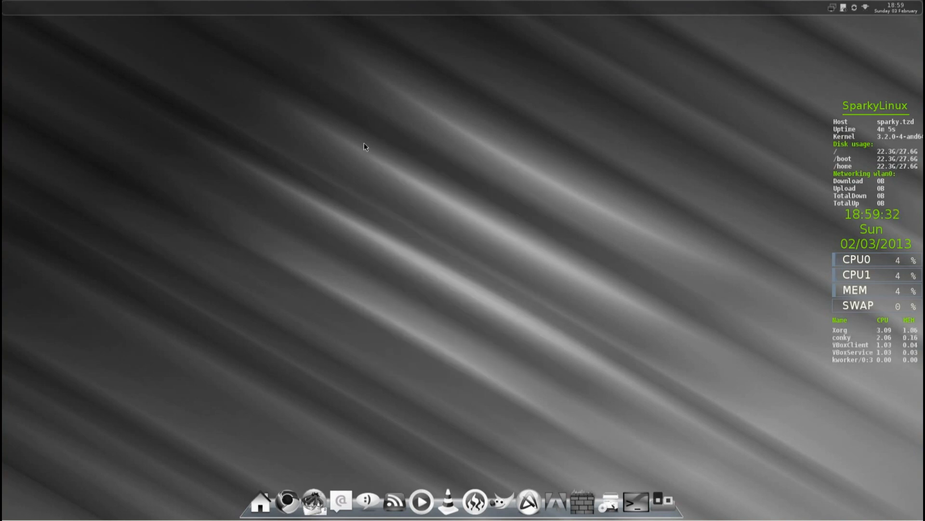
- Right-click the desktop to browse the Applications menu's Accessories and Games submenus
right_click(363, 146)
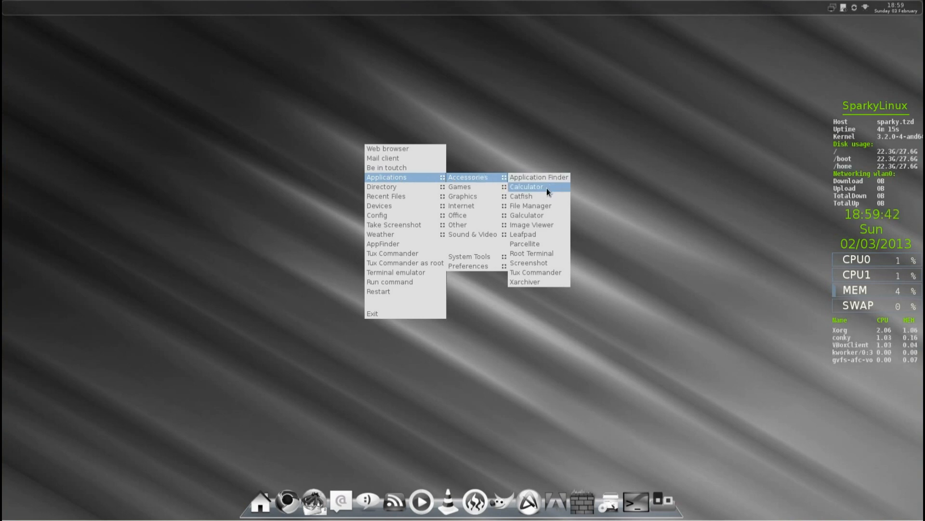
mouse_move(538, 244)
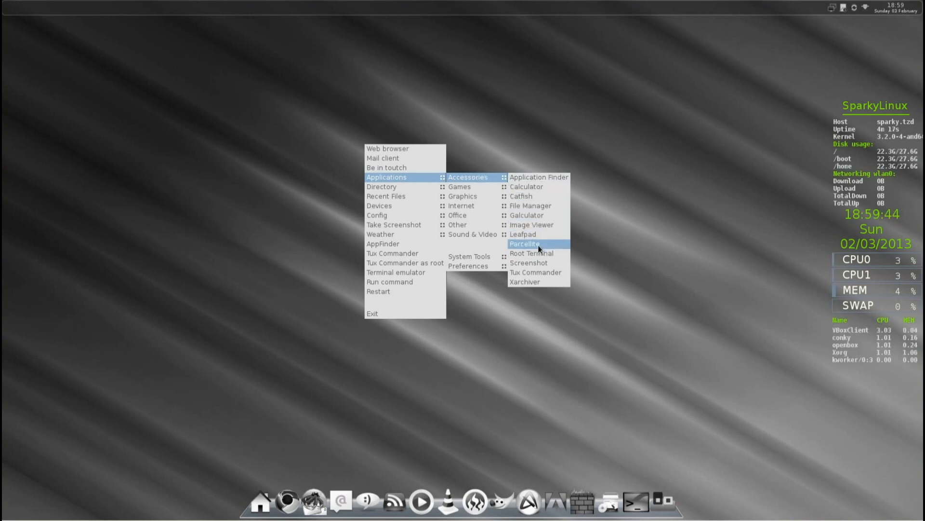
mouse_move(460, 186)
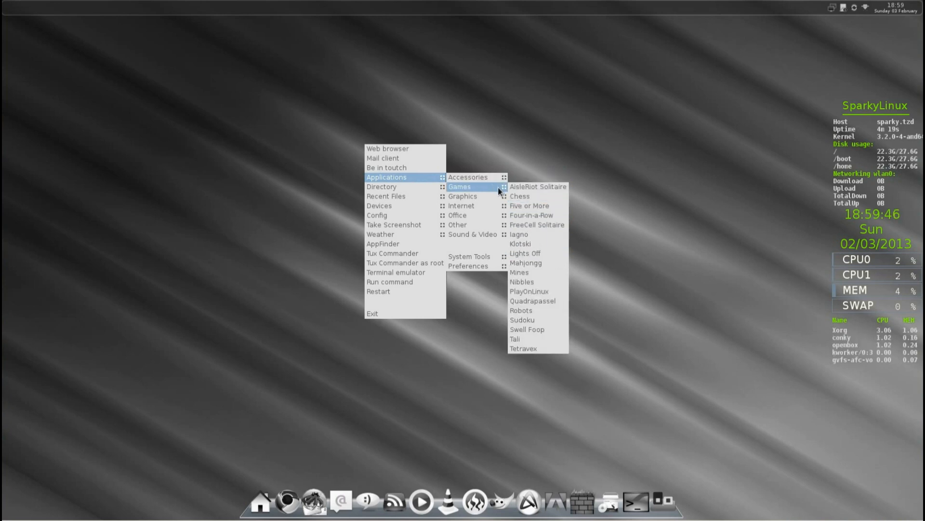
mouse_move(536, 205)
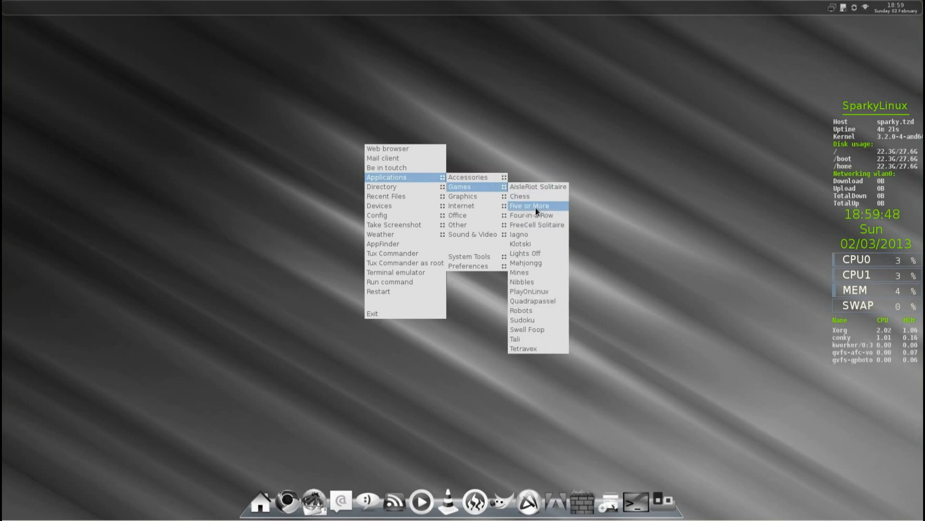
mouse_move(528, 291)
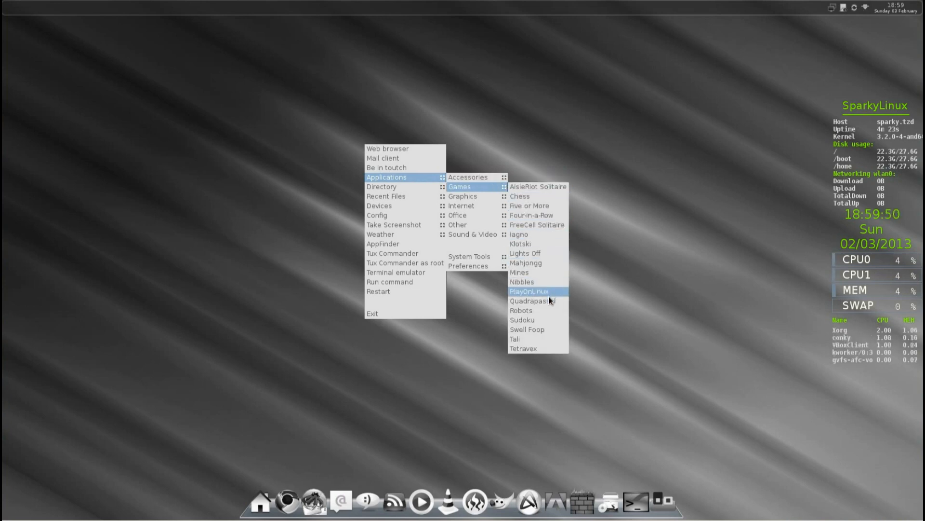
- Launch Tetravex and place the all-nines tile centrally and another tile top-left
left_click(528, 292)
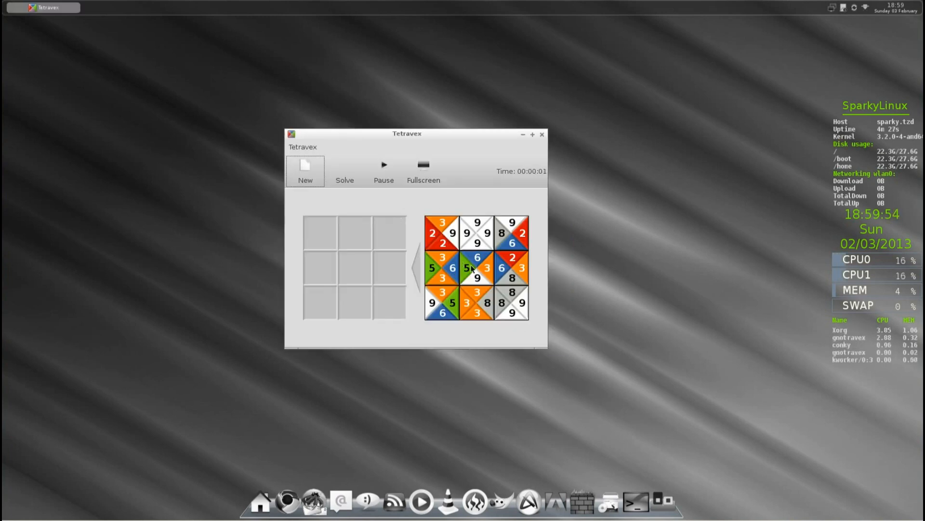
left_click_drag(478, 231, 360, 282)
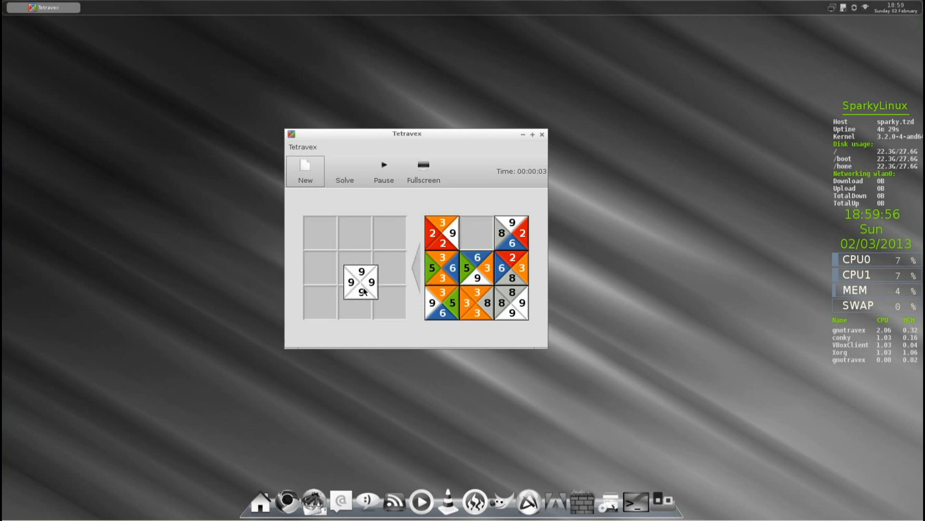
left_click_drag(511, 303, 321, 221)
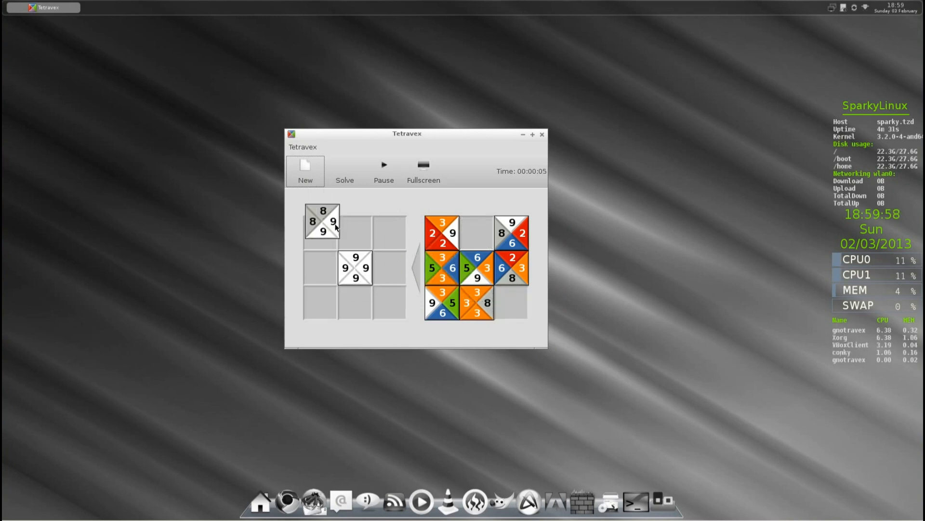
left_click_drag(322, 223, 356, 227)
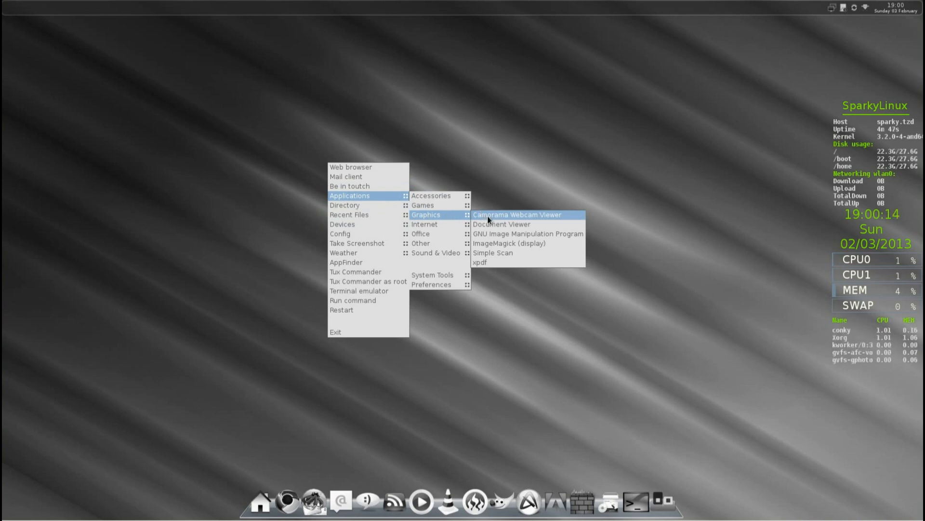
mouse_move(501, 224)
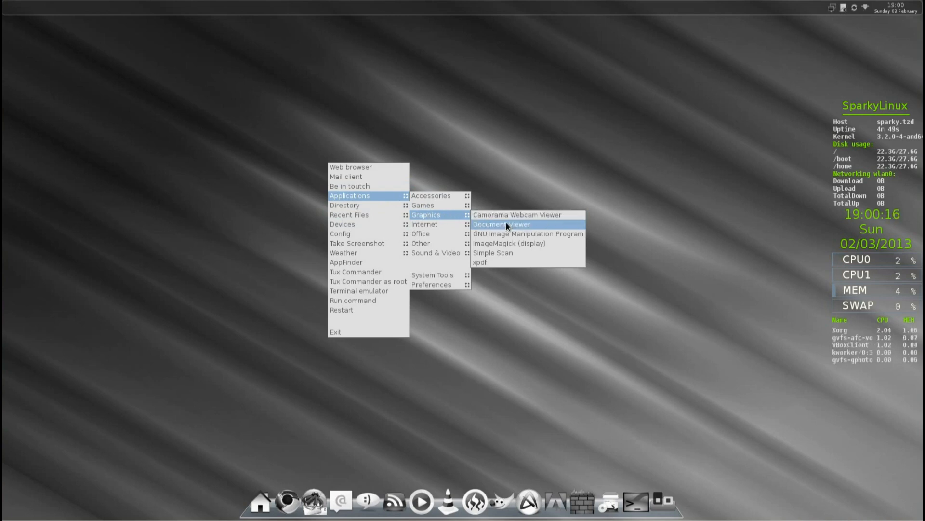
mouse_move(506, 233)
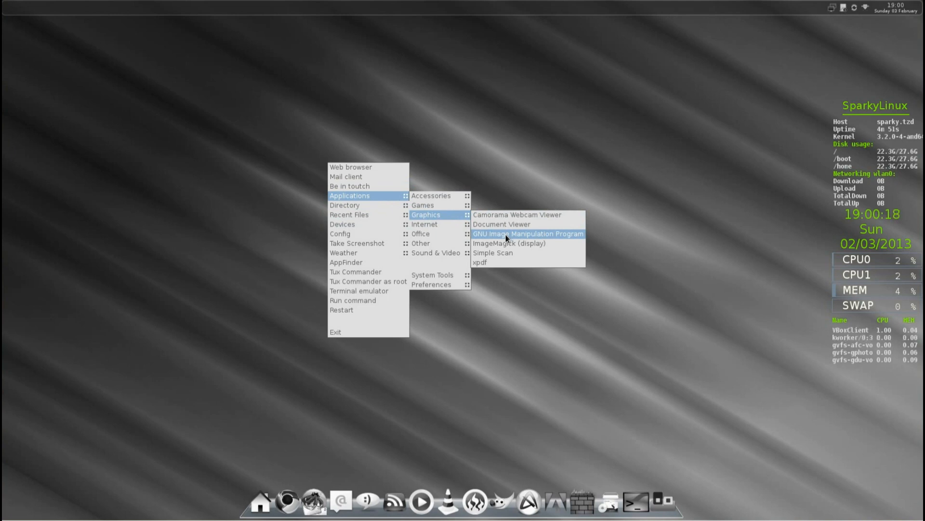
mouse_move(511, 243)
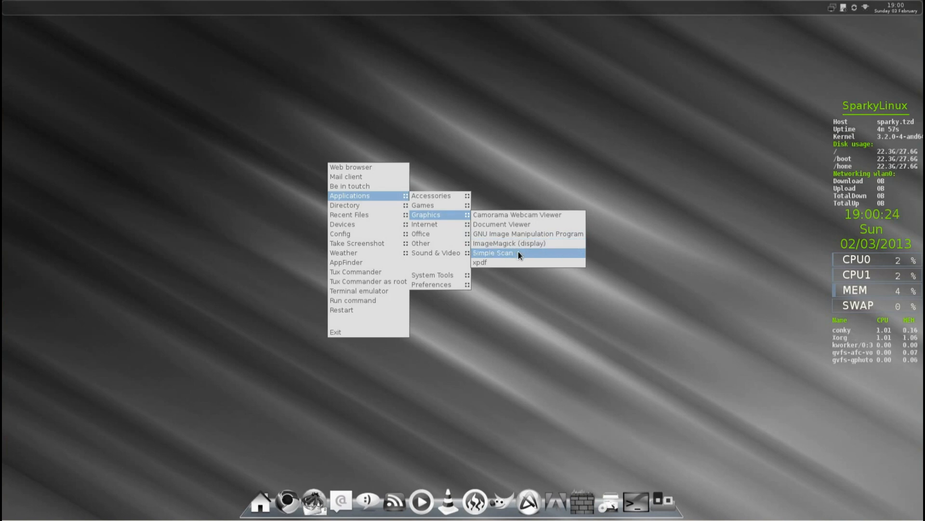
mouse_move(420, 233)
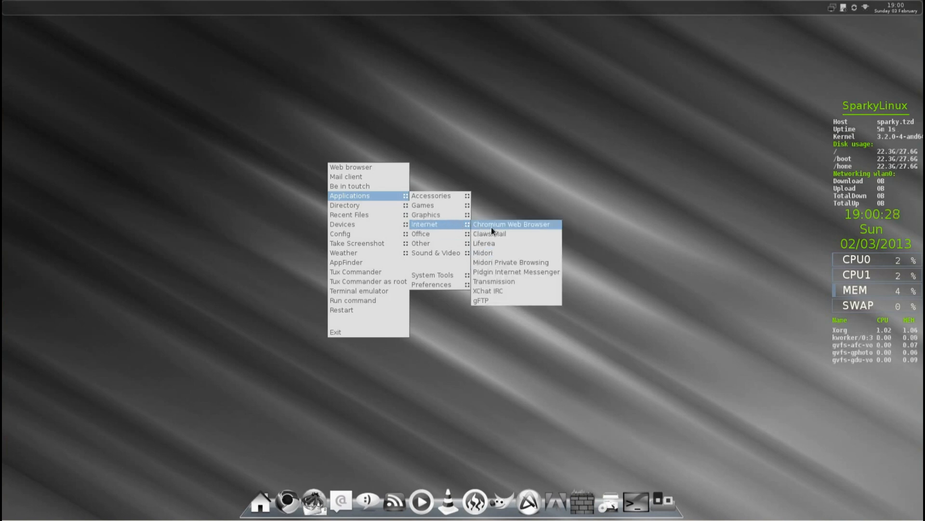
mouse_move(490, 234)
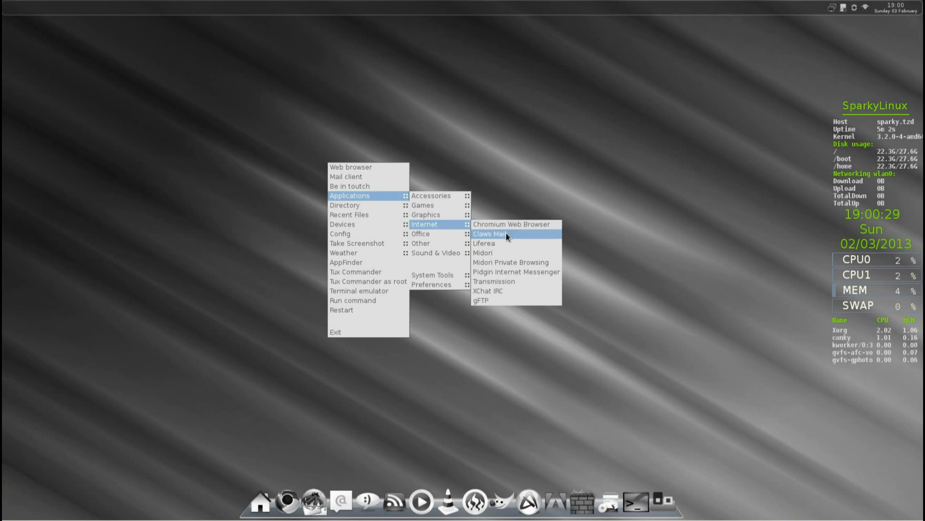
mouse_move(484, 242)
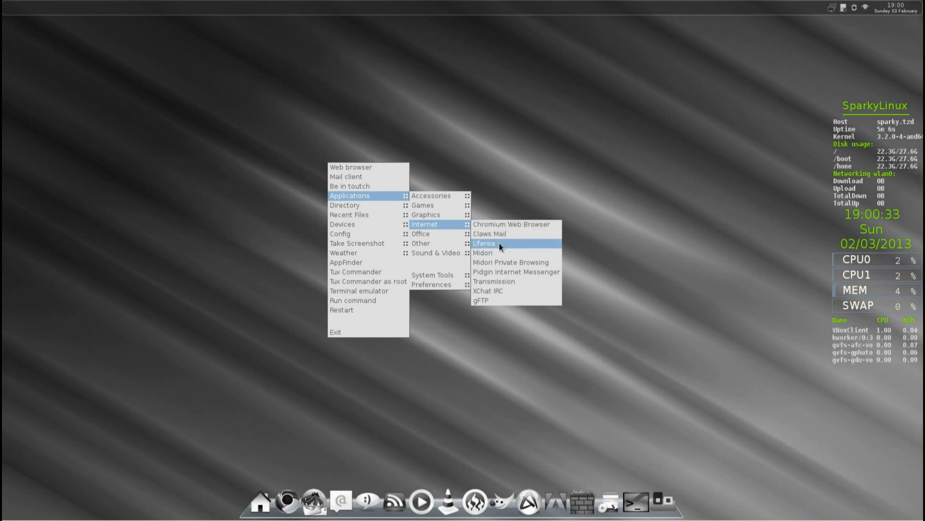
mouse_move(489, 253)
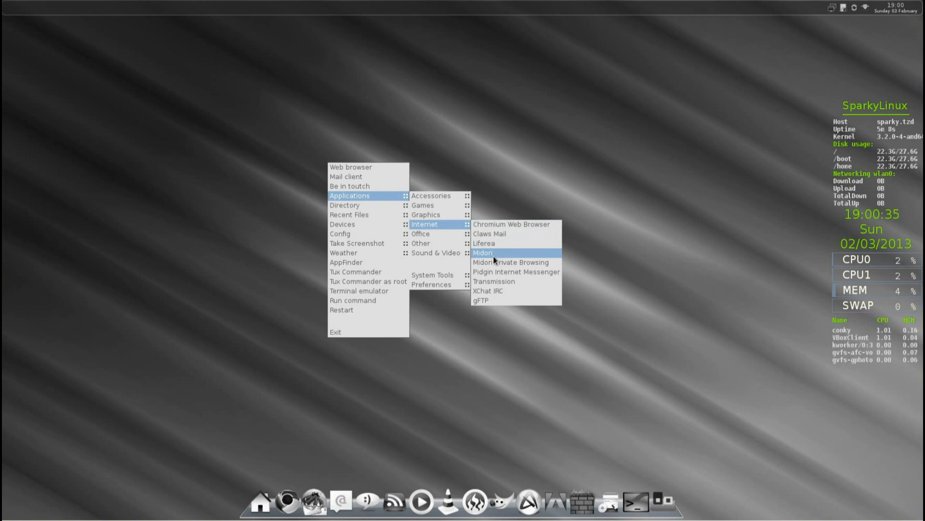
mouse_move(516, 271)
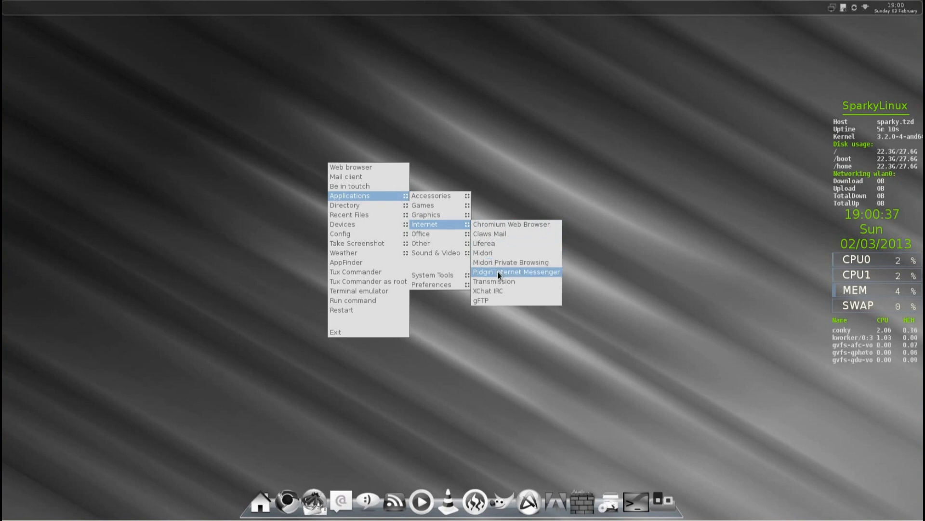
mouse_move(497, 282)
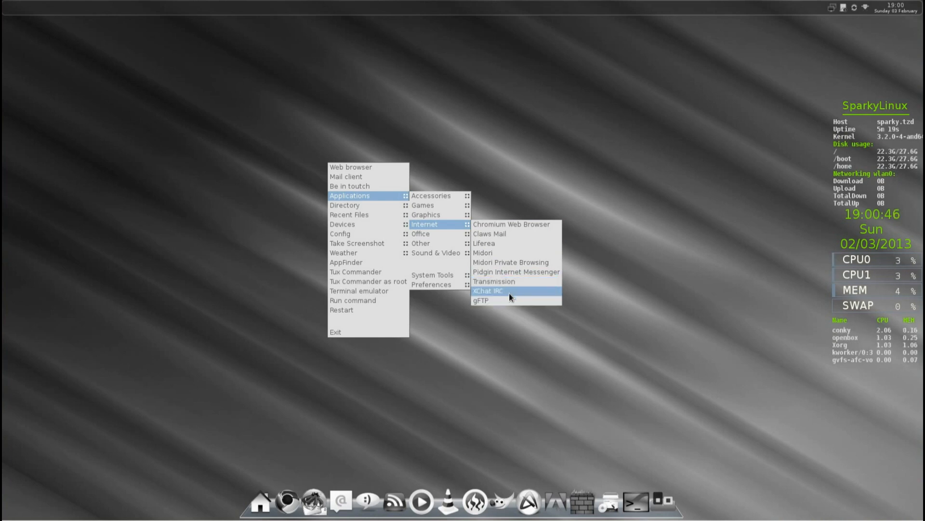
mouse_move(504, 301)
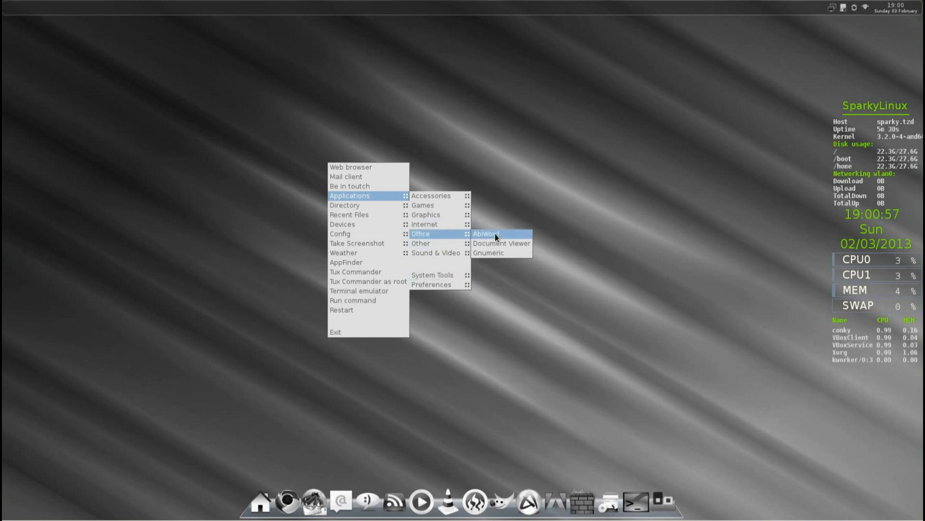
mouse_move(498, 253)
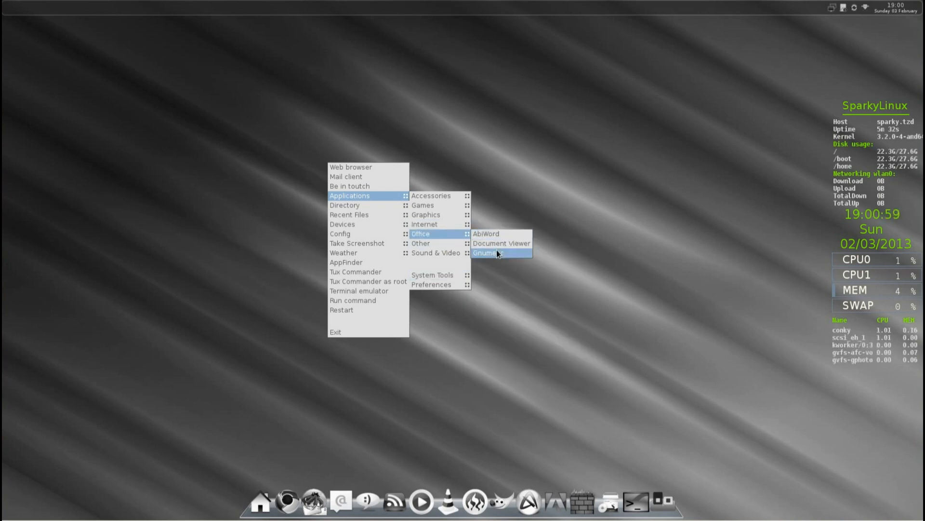
mouse_move(421, 243)
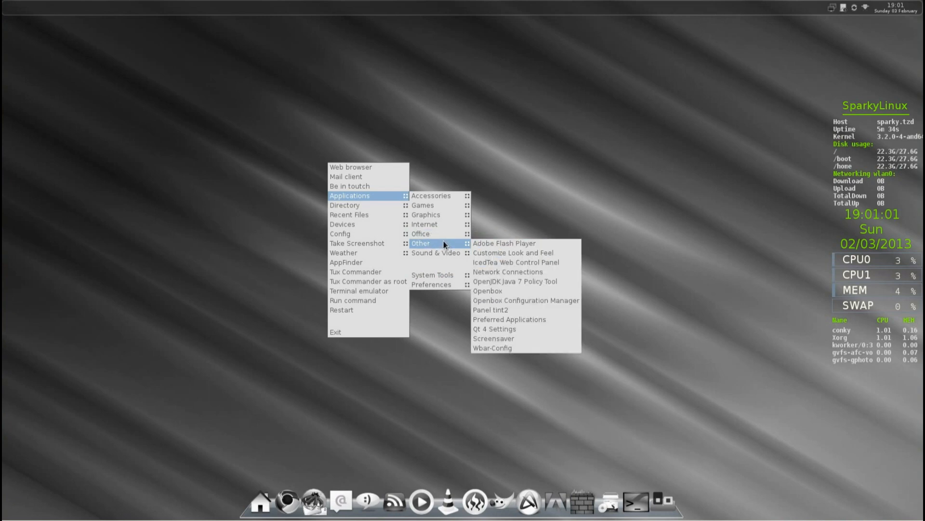
mouse_move(504, 242)
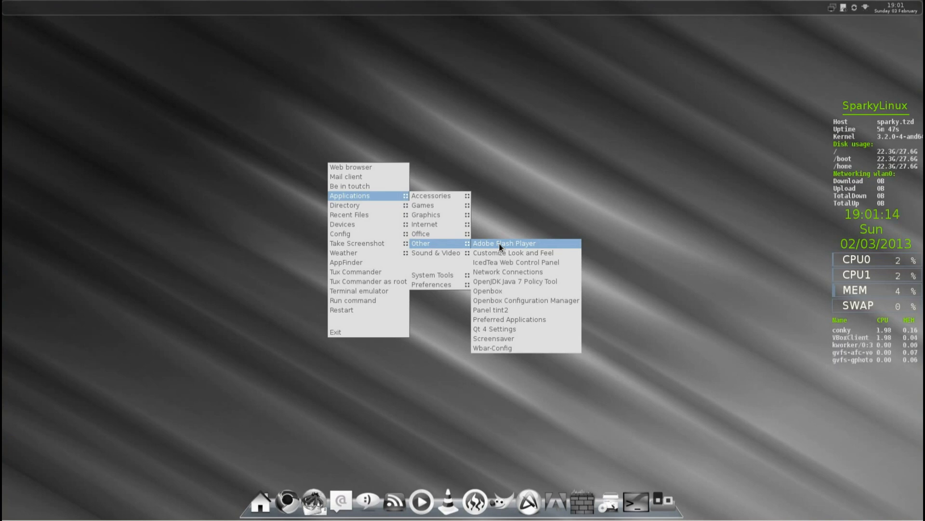
mouse_move(514, 281)
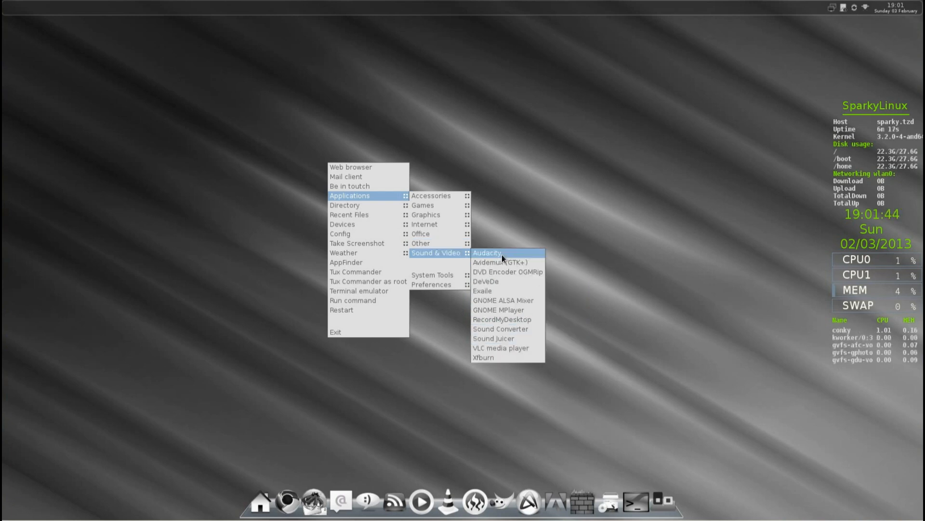
mouse_move(513, 262)
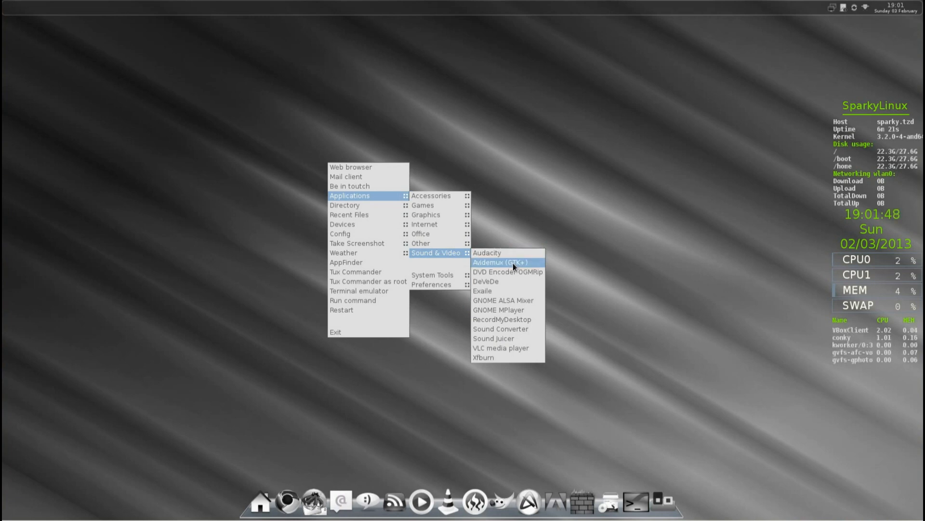
mouse_move(510, 272)
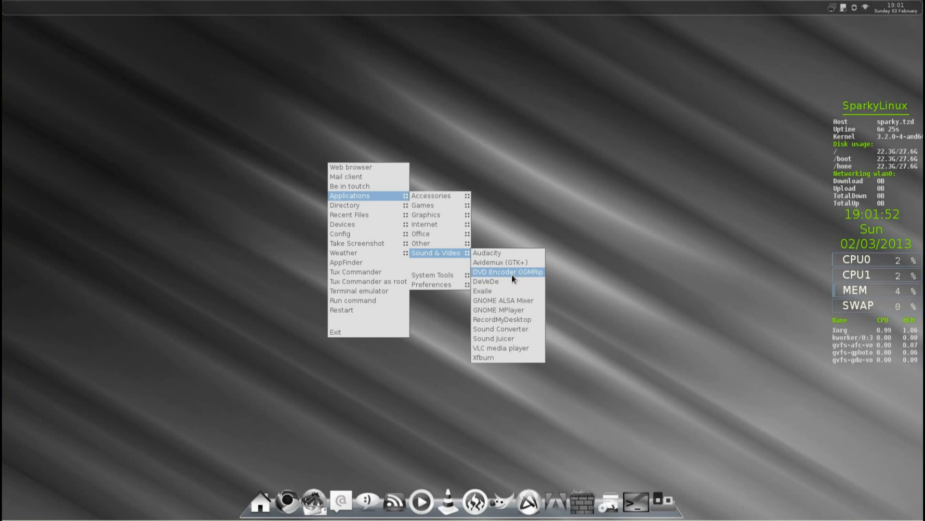
mouse_move(509, 281)
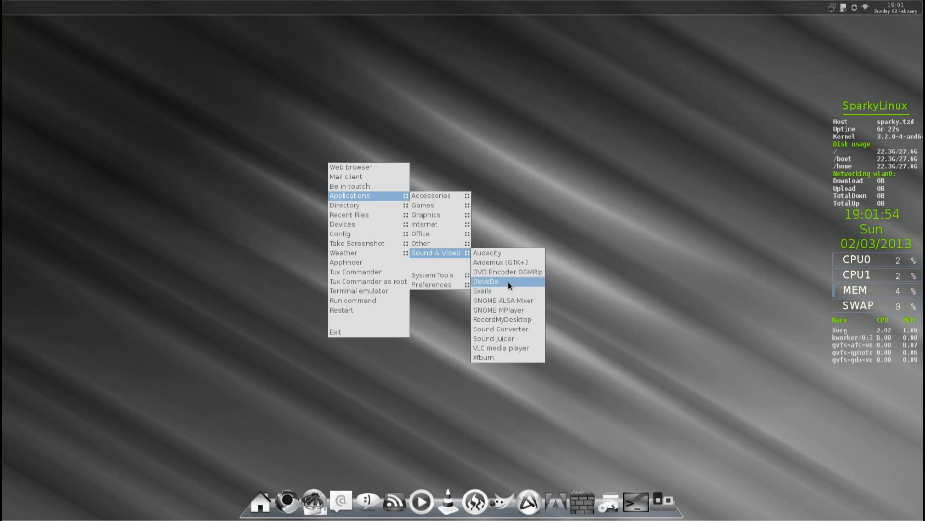
mouse_move(506, 300)
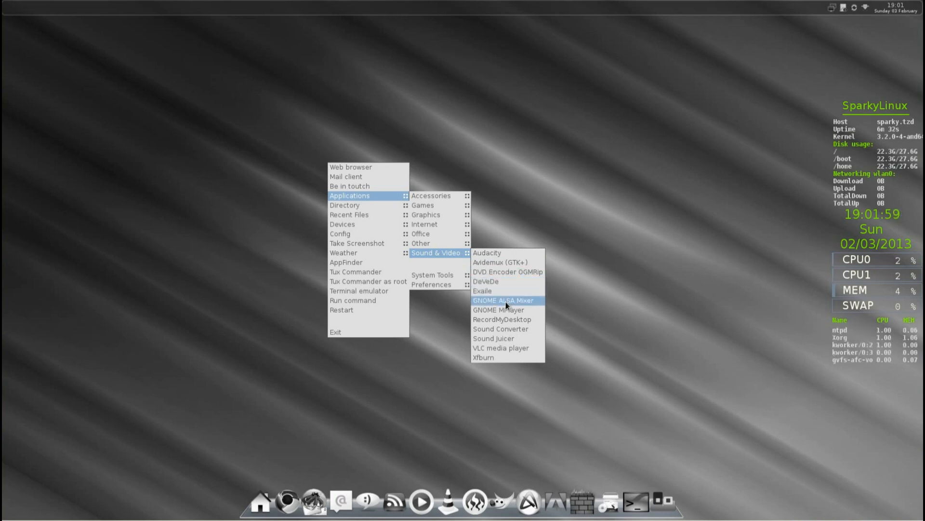
mouse_move(512, 322)
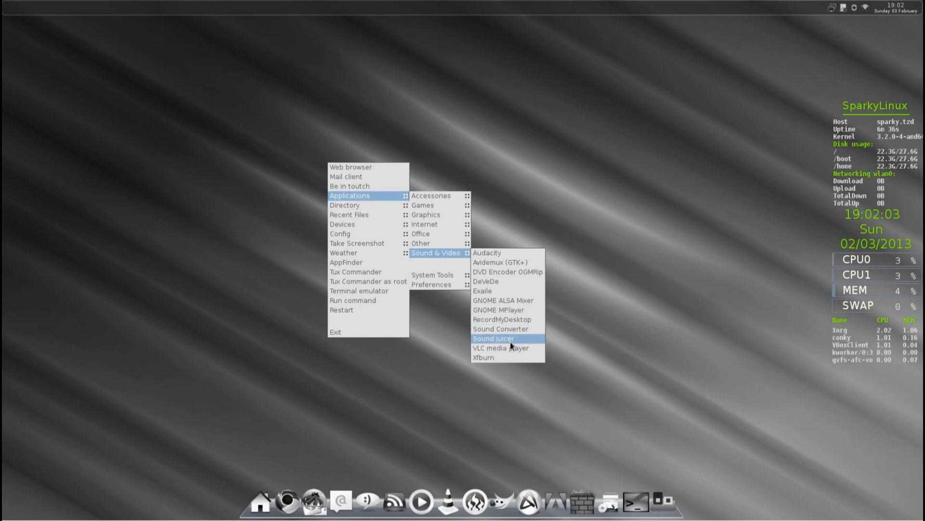
mouse_move(517, 355)
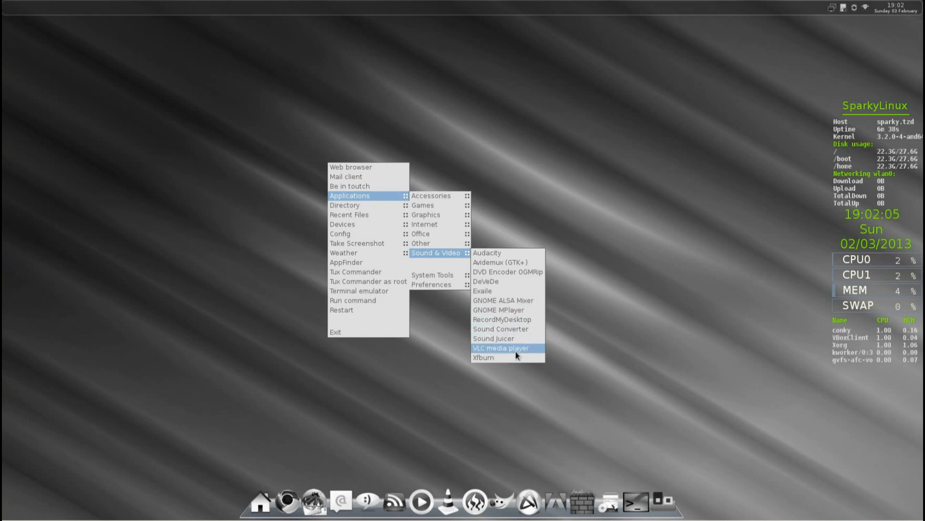
mouse_move(432, 274)
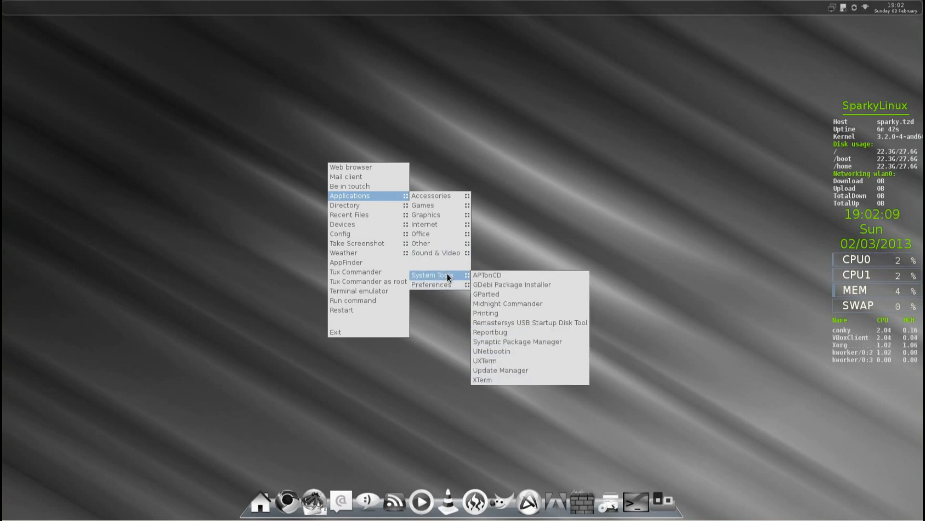
mouse_move(487, 274)
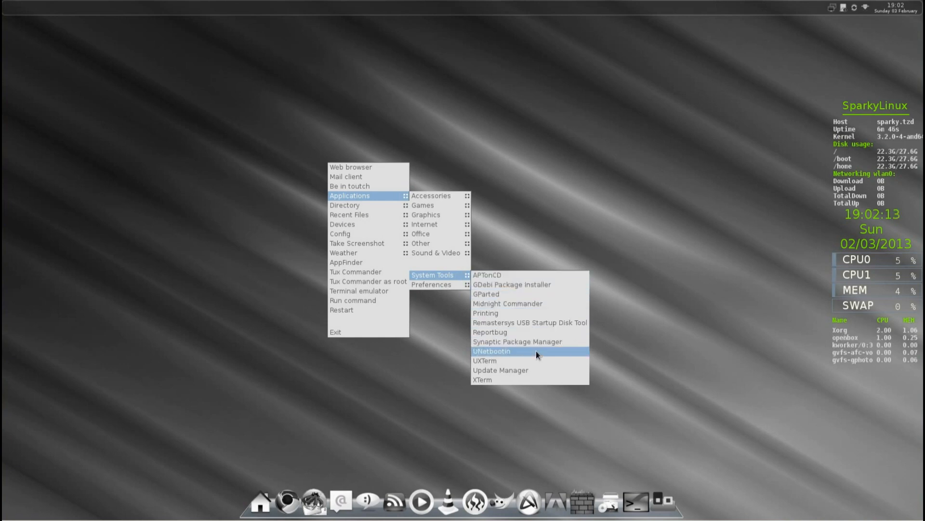
mouse_move(536, 374)
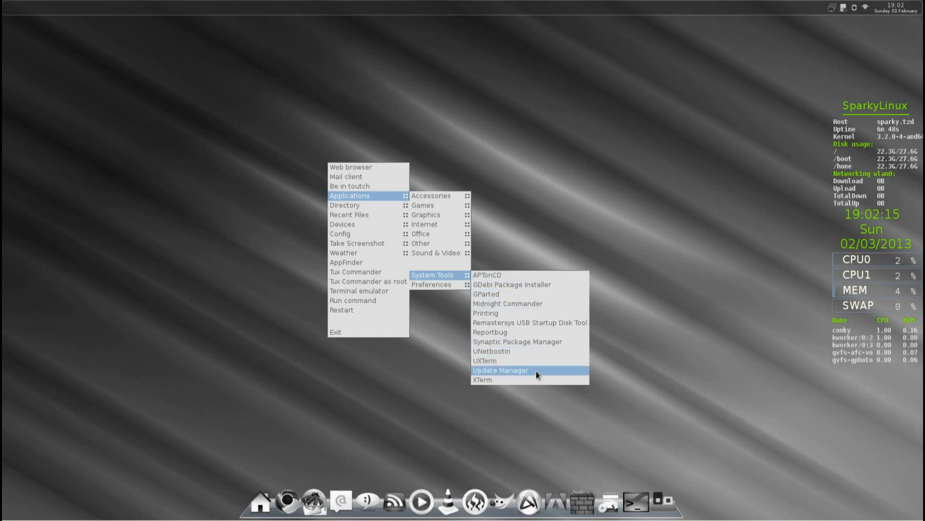
mouse_move(432, 284)
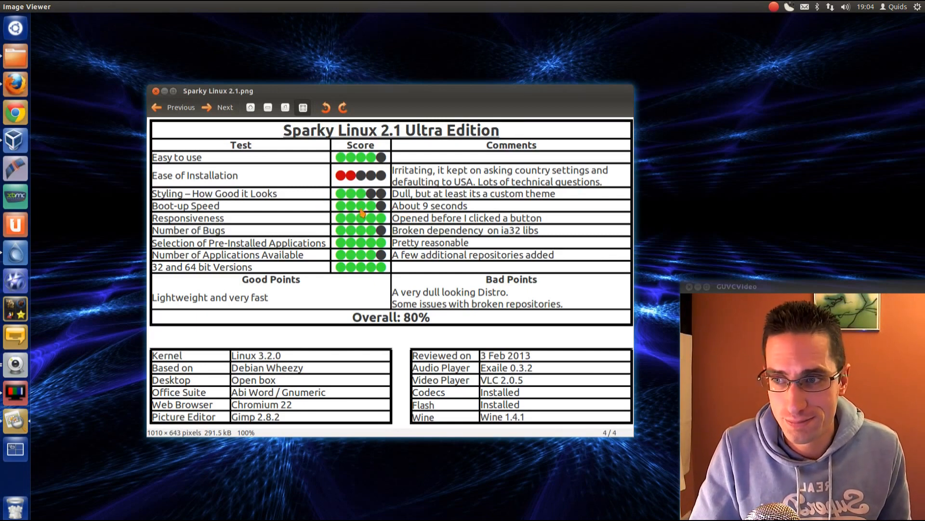
mouse_move(416, 214)
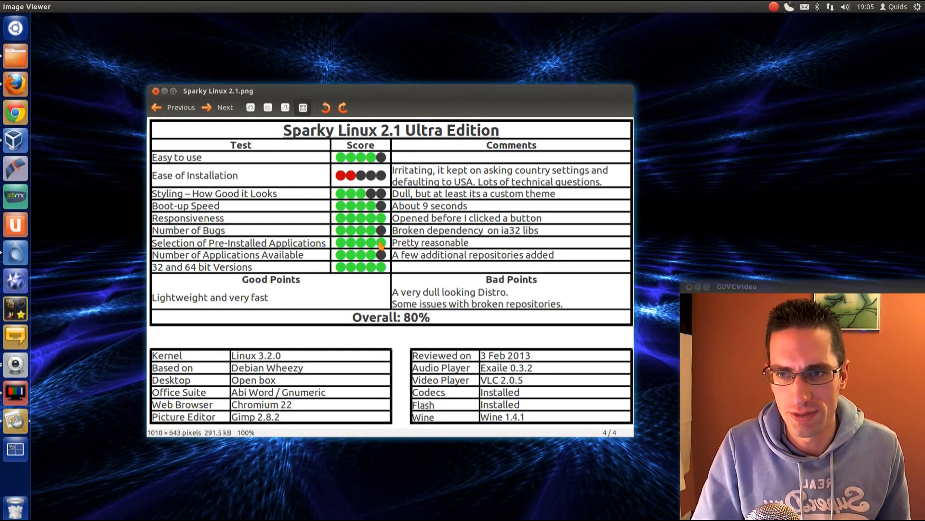
mouse_move(381, 278)
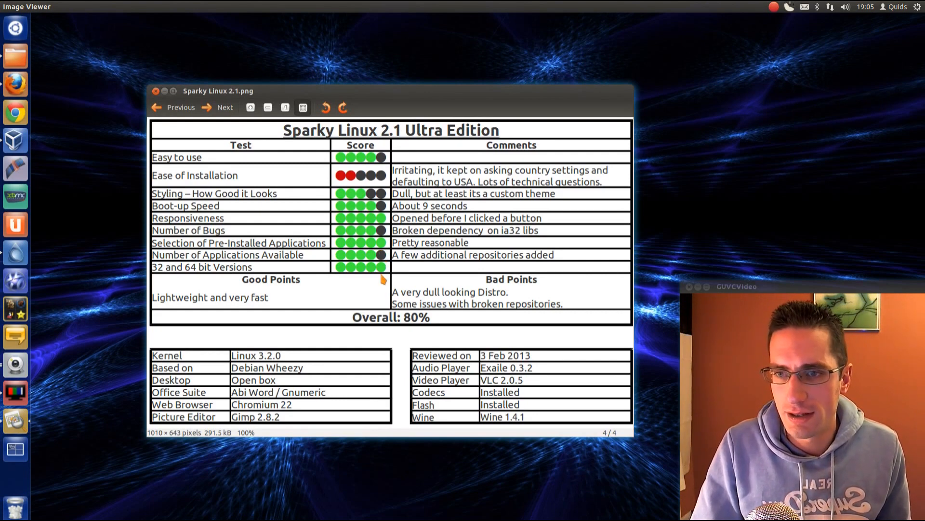